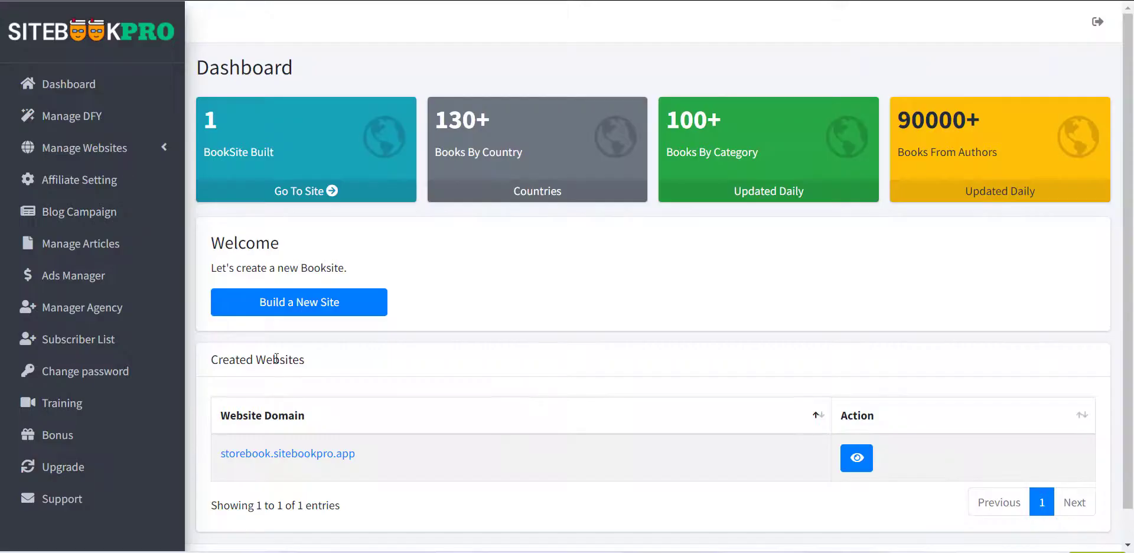
{"action": "mouse_move", "coordinate": [127, 123]}
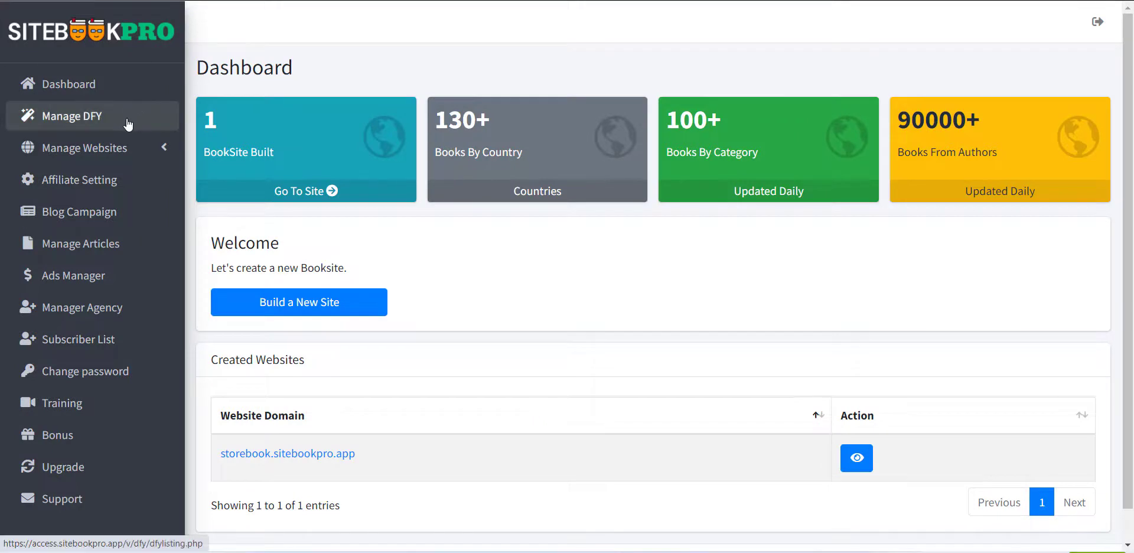
Show the DFY Listing via Manage DFY, with storebook.sitebookpro.app as the only entry
{"action": "left_click", "coordinate": [72, 116]}
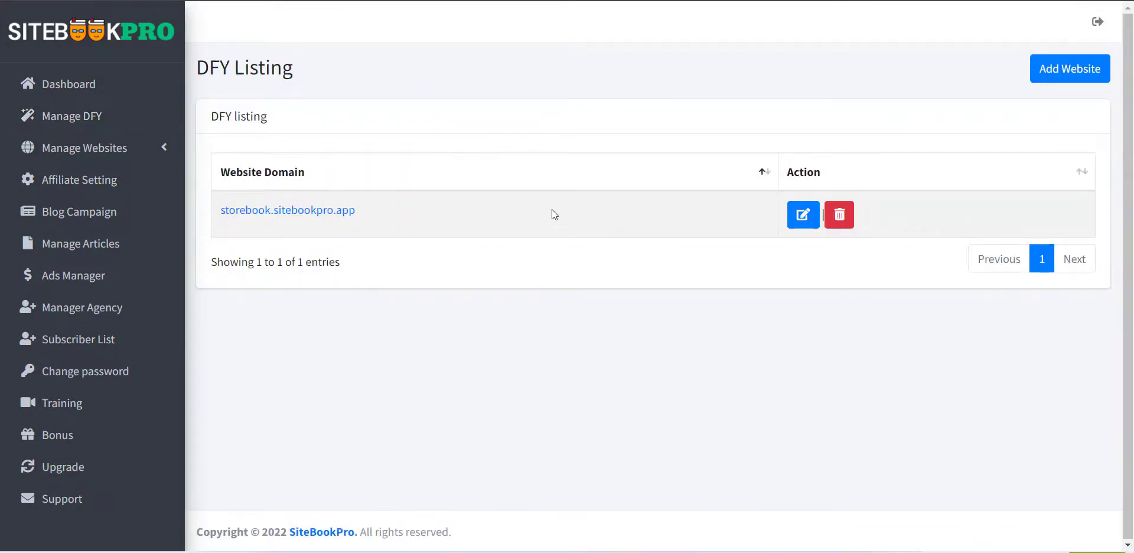
{"action": "mouse_move", "coordinate": [355, 228]}
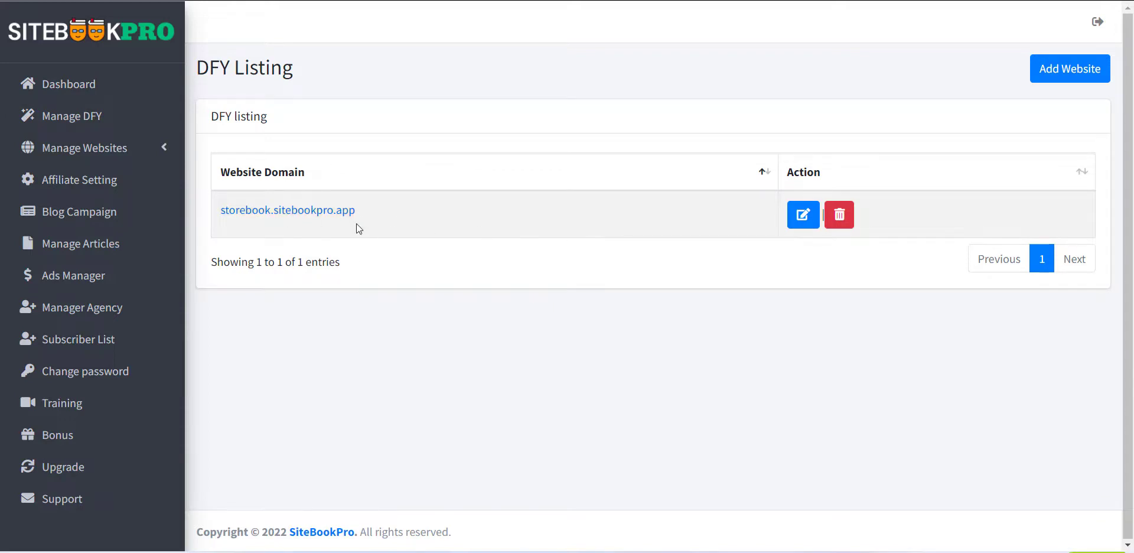
{"action": "mouse_move", "coordinate": [776, 244]}
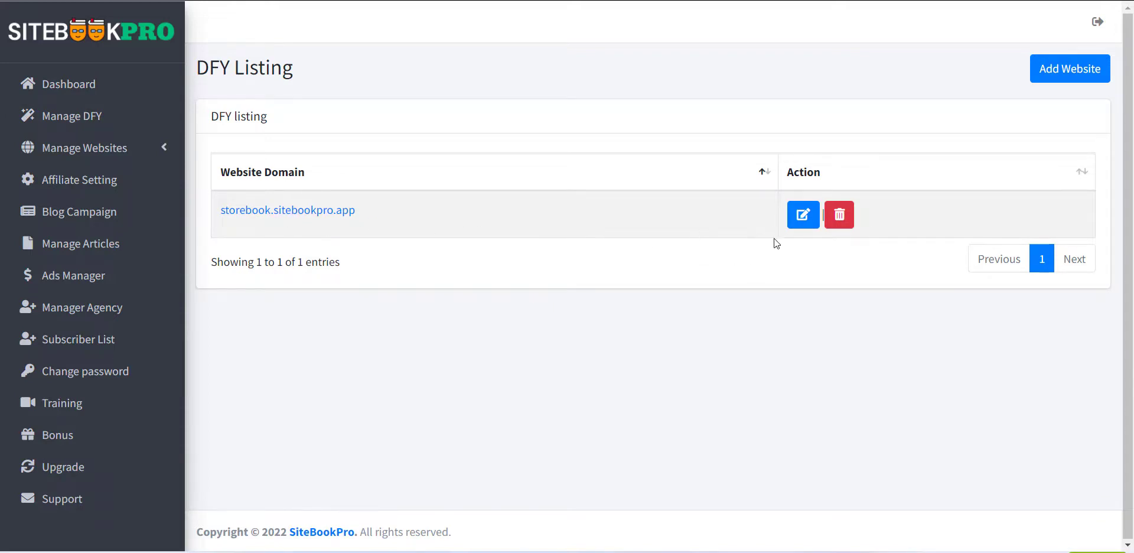
{"action": "mouse_move", "coordinate": [1019, 96]}
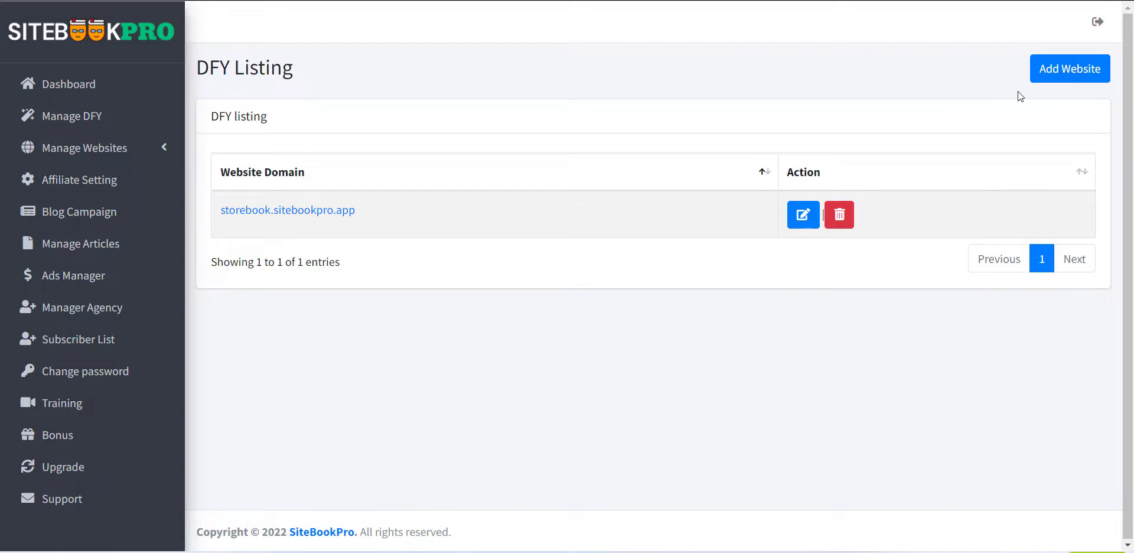
{"action": "mouse_move", "coordinate": [1056, 84]}
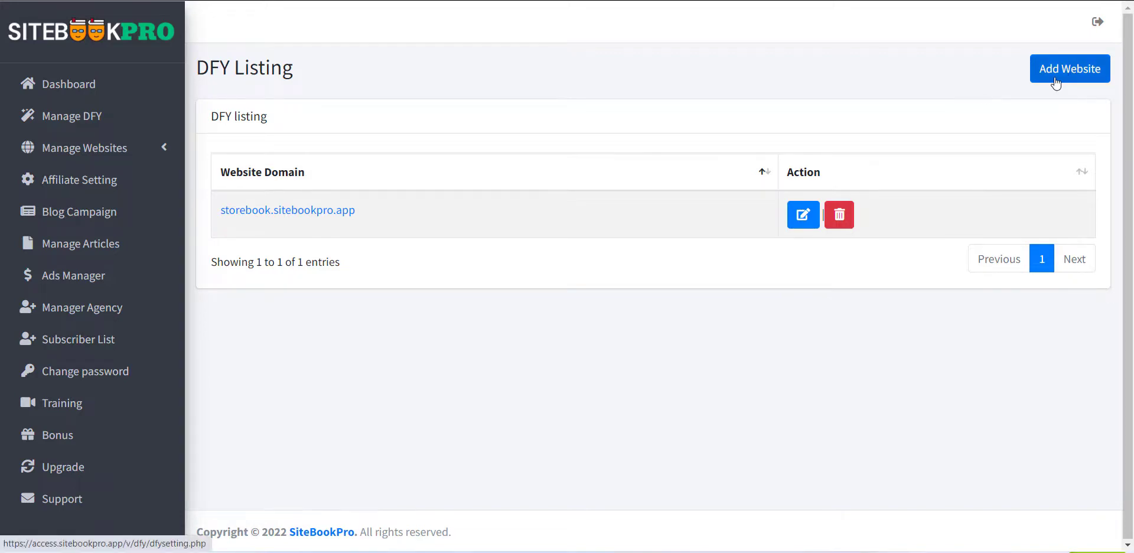
Start adding a new website and review the Manage DFY form's category list
{"action": "left_click", "coordinate": [1070, 68]}
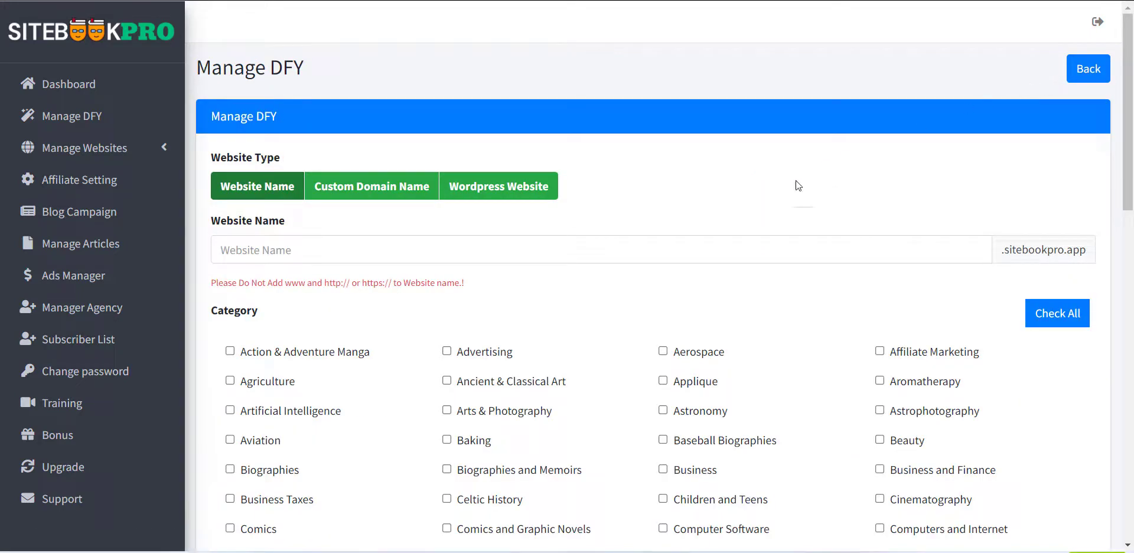
{"action": "mouse_move", "coordinate": [708, 186]}
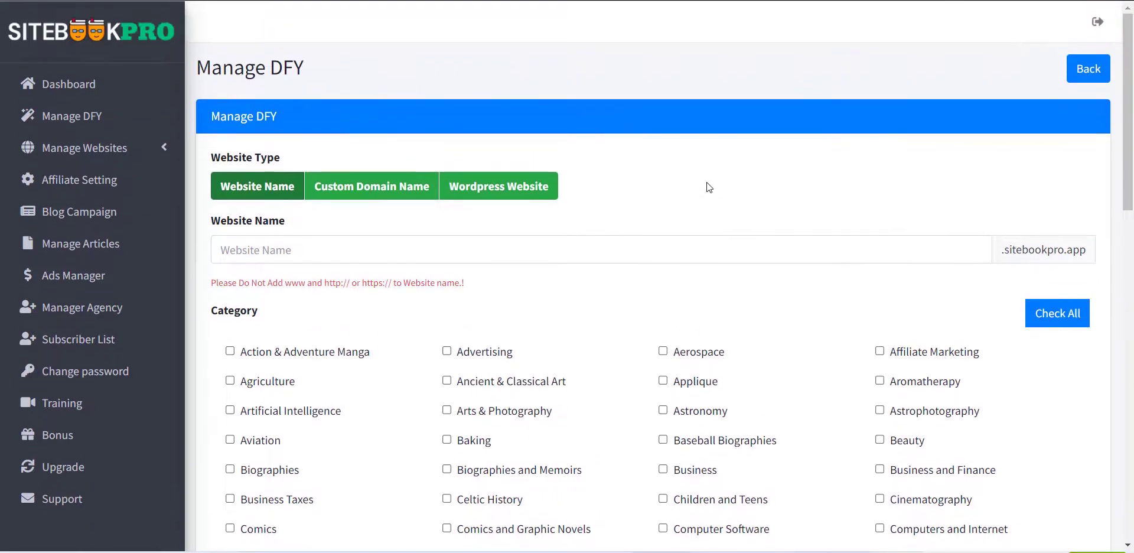
{"action": "scroll", "scroll_direction": "down", "scroll_amount": 3}
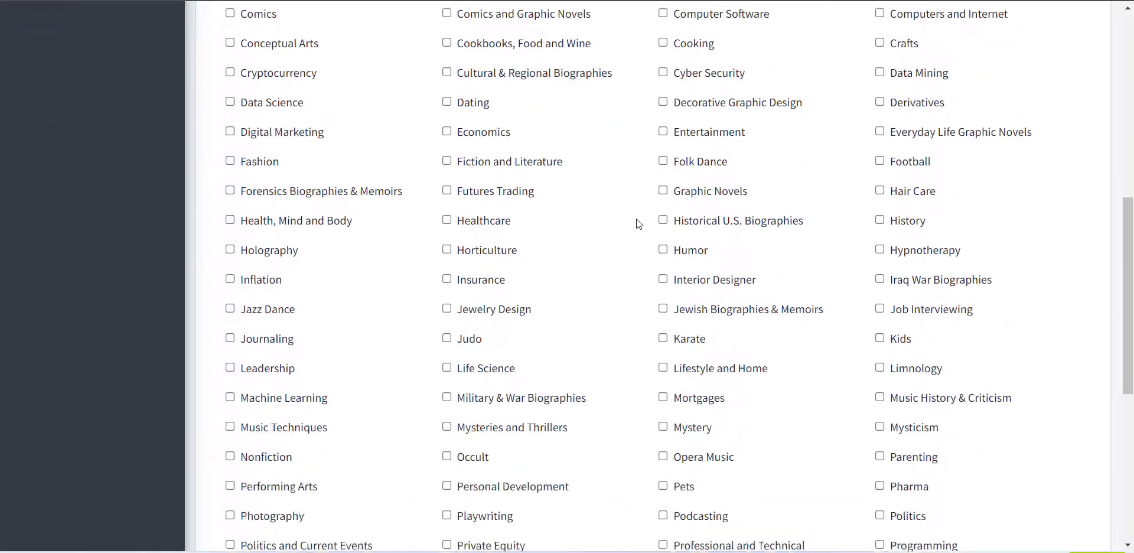
{"action": "scroll", "scroll_direction": "up", "scroll_amount": 3}
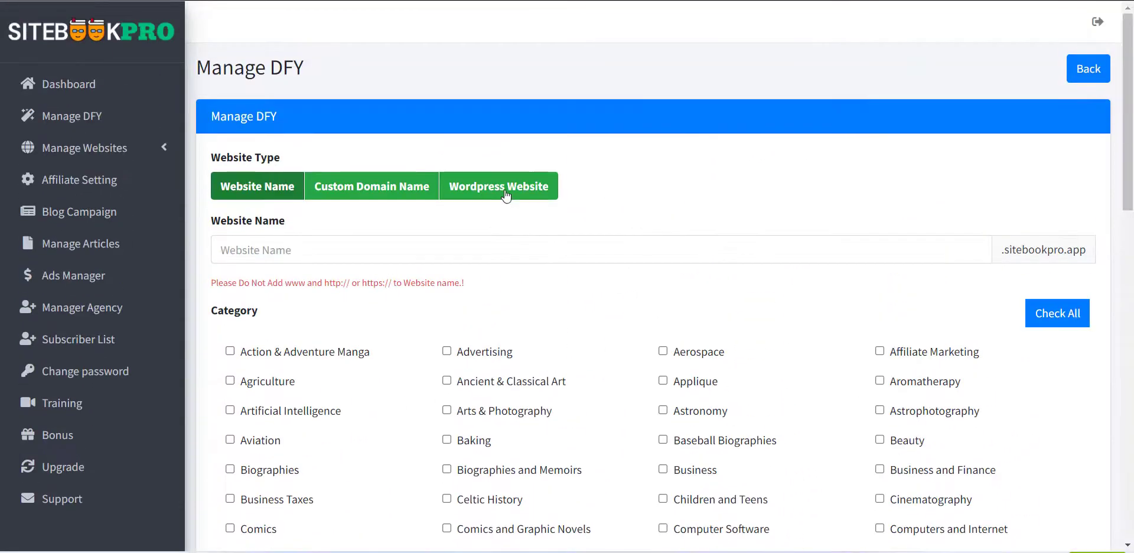
{"action": "mouse_move", "coordinate": [371, 186]}
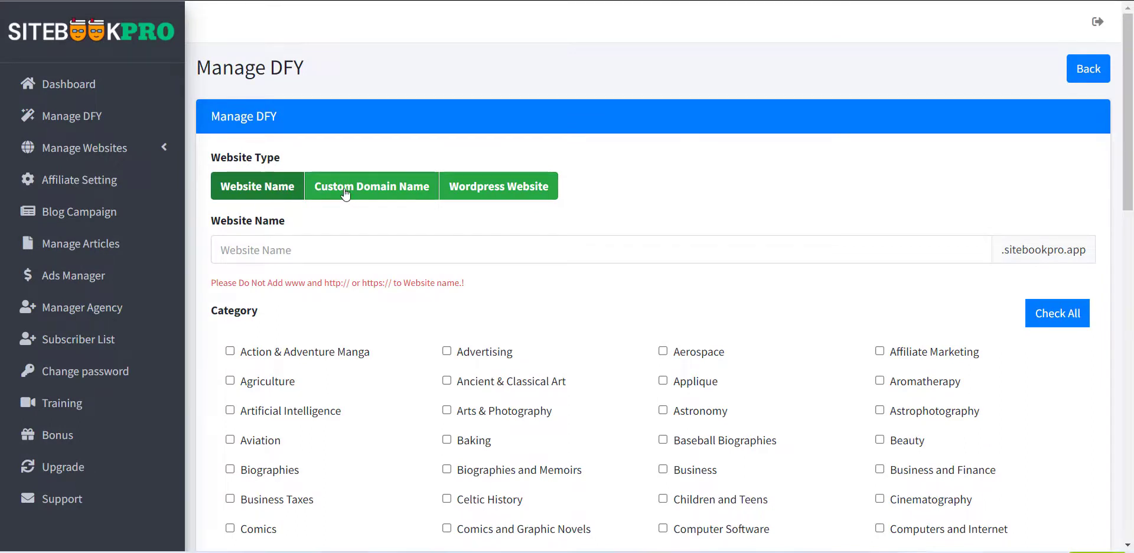
{"action": "mouse_move", "coordinate": [508, 190]}
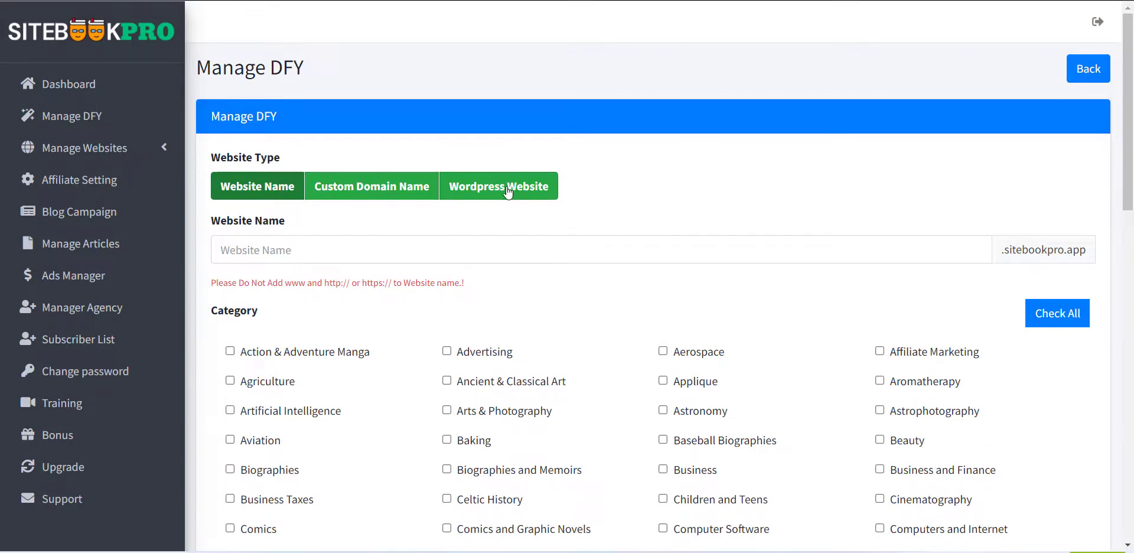
Choose the Wordpress Website type and download the SiteBookPro plugin and magazine theme zips
{"action": "left_click", "coordinate": [499, 186]}
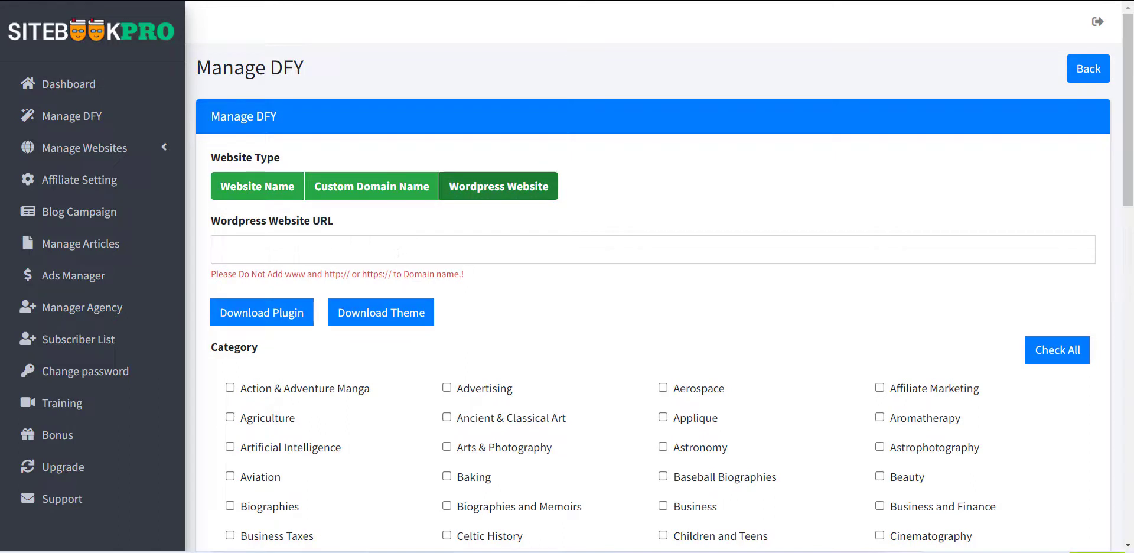
{"action": "mouse_move", "coordinate": [381, 313]}
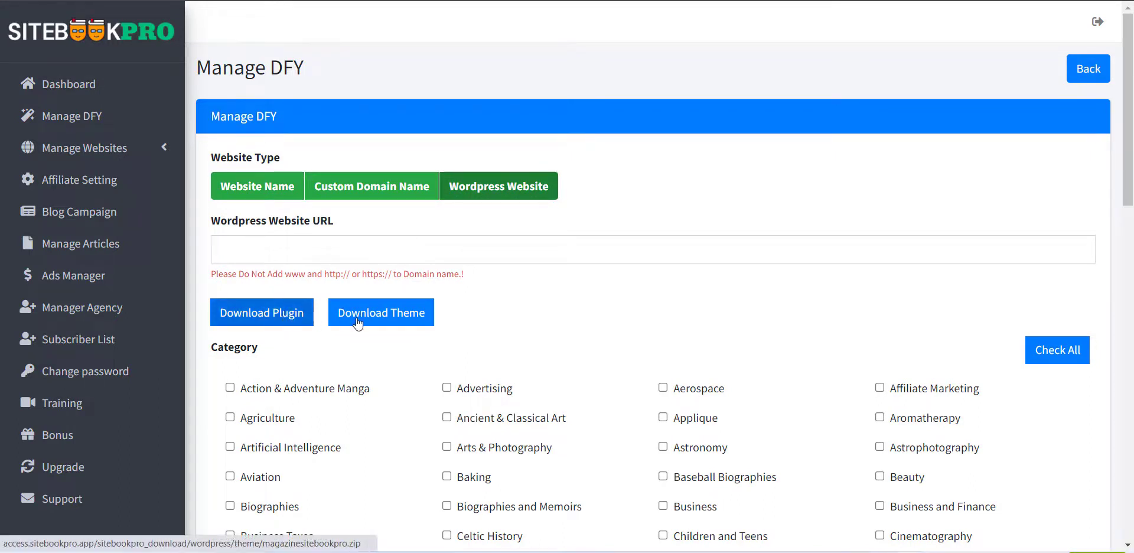
{"action": "mouse_move", "coordinate": [262, 312]}
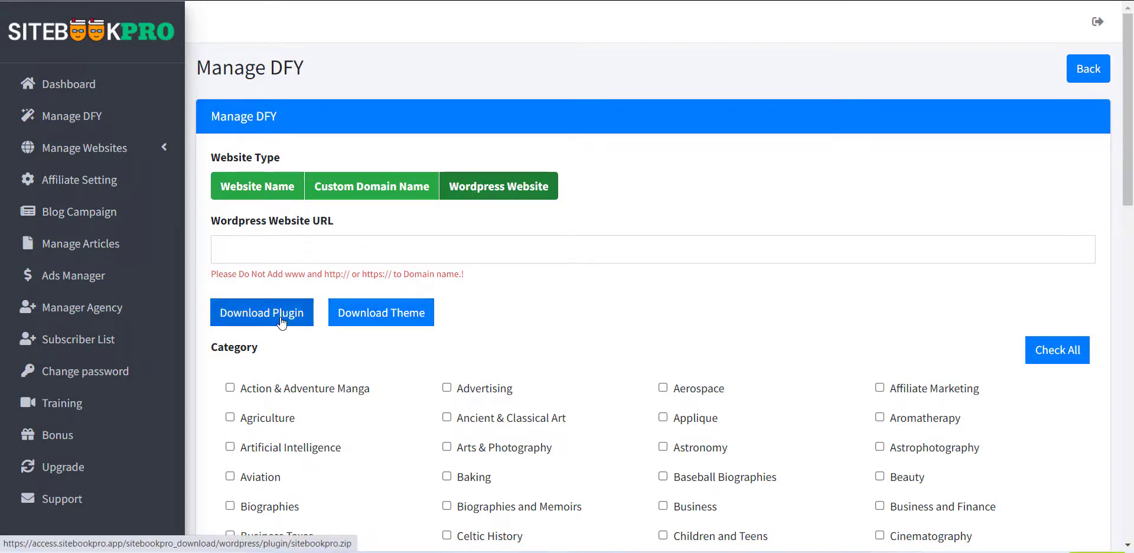
{"action": "left_click", "coordinate": [262, 312]}
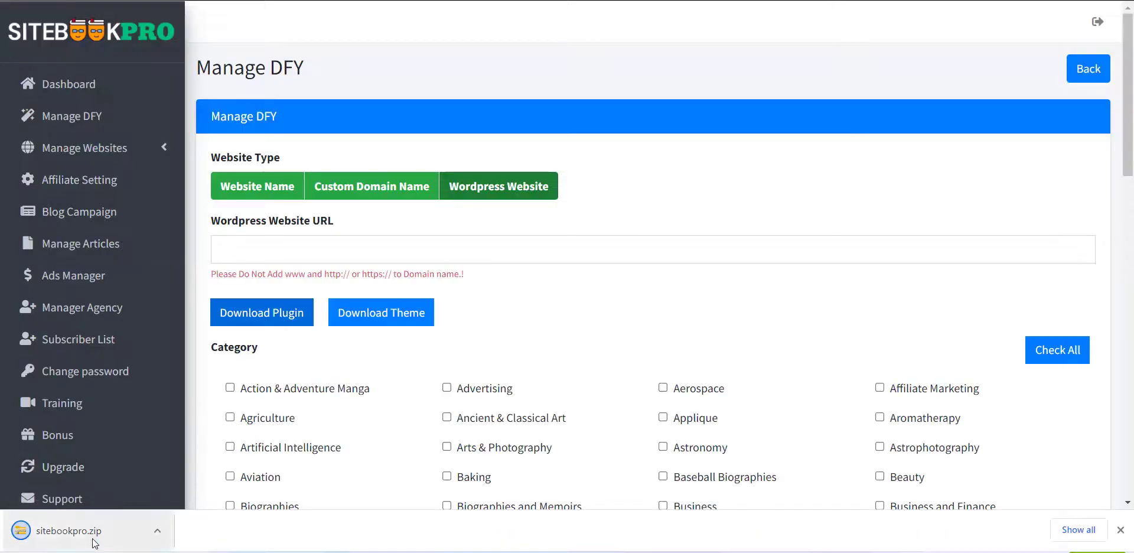
{"action": "left_click", "coordinate": [381, 312]}
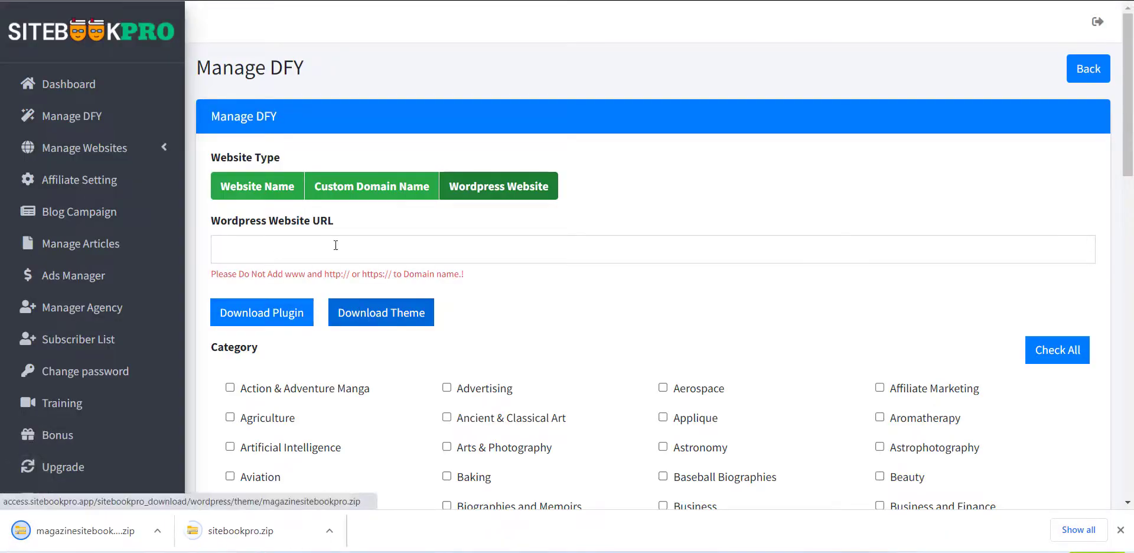
Submit tusharchikane.com as the WordPress URL with all book categories checked
{"action": "type", "text": "tusharchikane.com"}
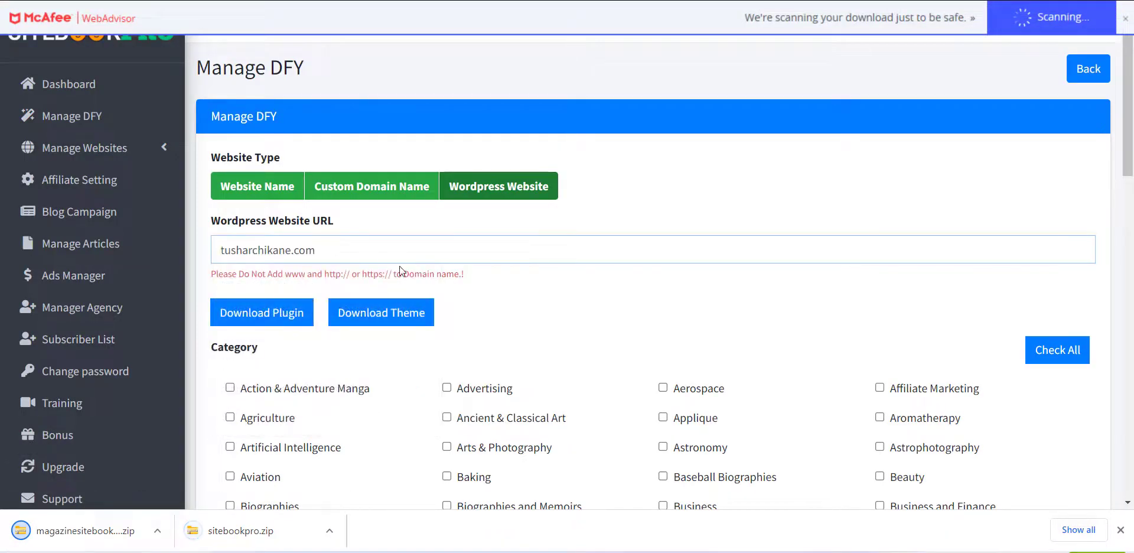
{"action": "mouse_move", "coordinate": [405, 290]}
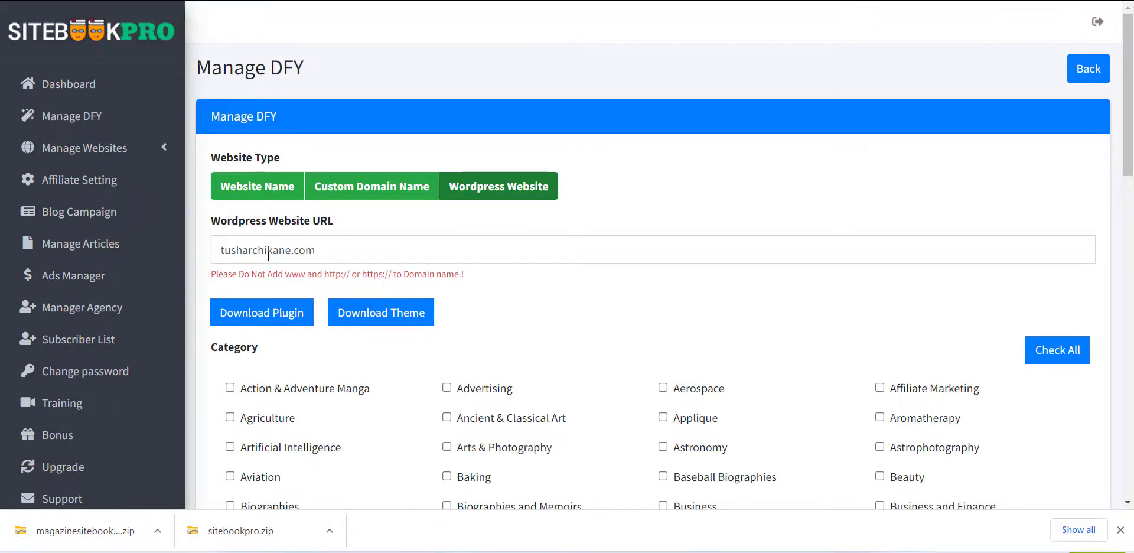
{"action": "mouse_move", "coordinate": [989, 379]}
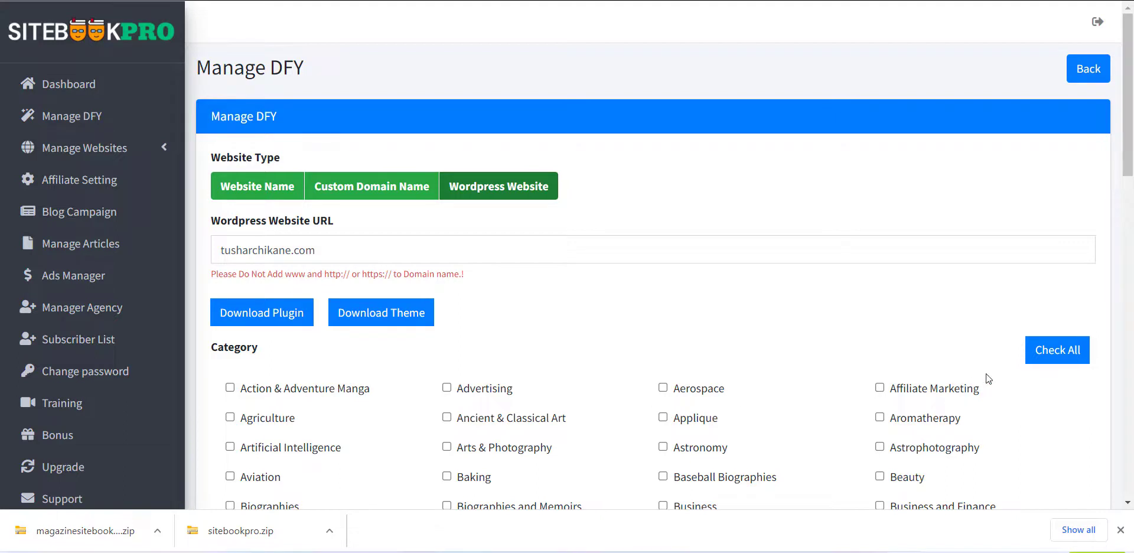
{"action": "mouse_move", "coordinate": [1057, 354]}
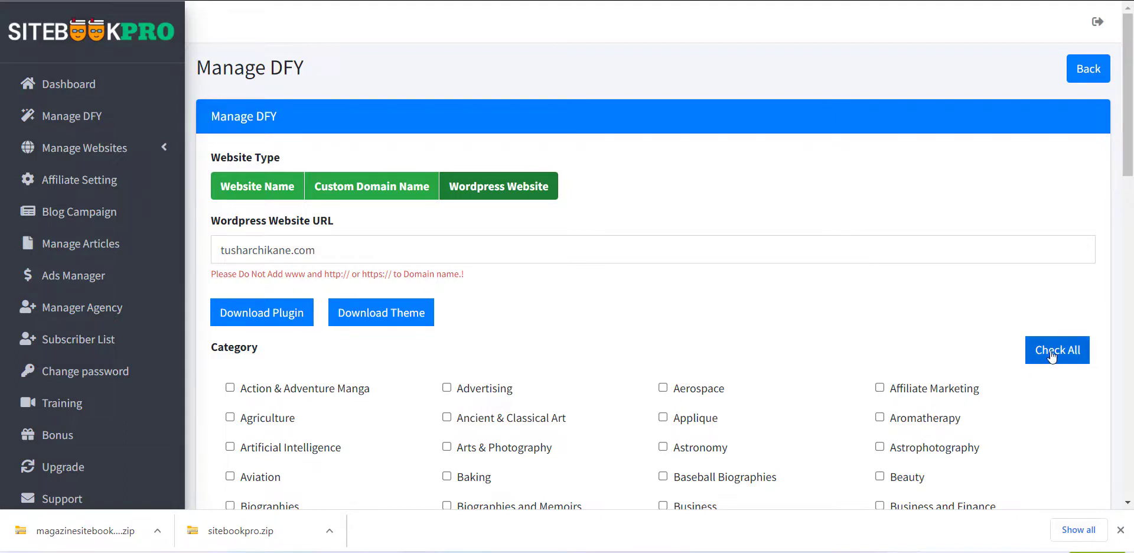
{"action": "left_click", "coordinate": [1056, 350]}
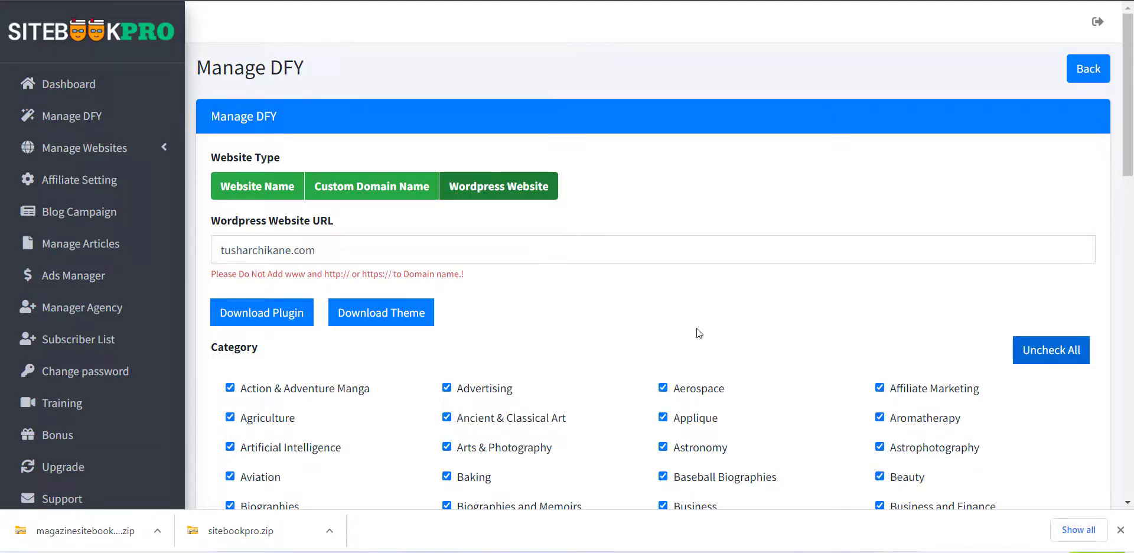
{"action": "scroll", "scroll_direction": "down", "scroll_amount": 3}
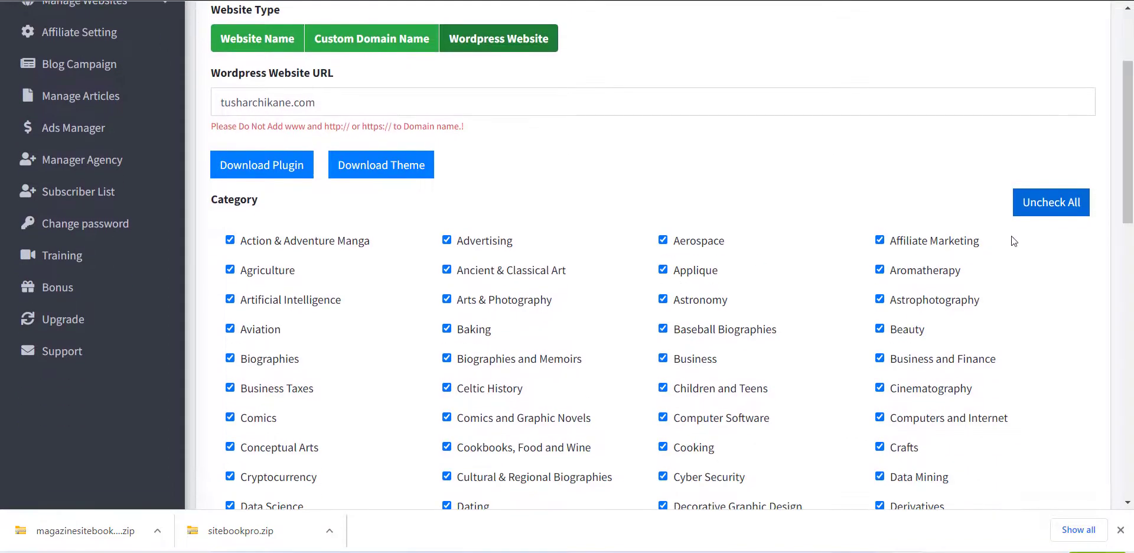
{"action": "mouse_move", "coordinate": [687, 389]}
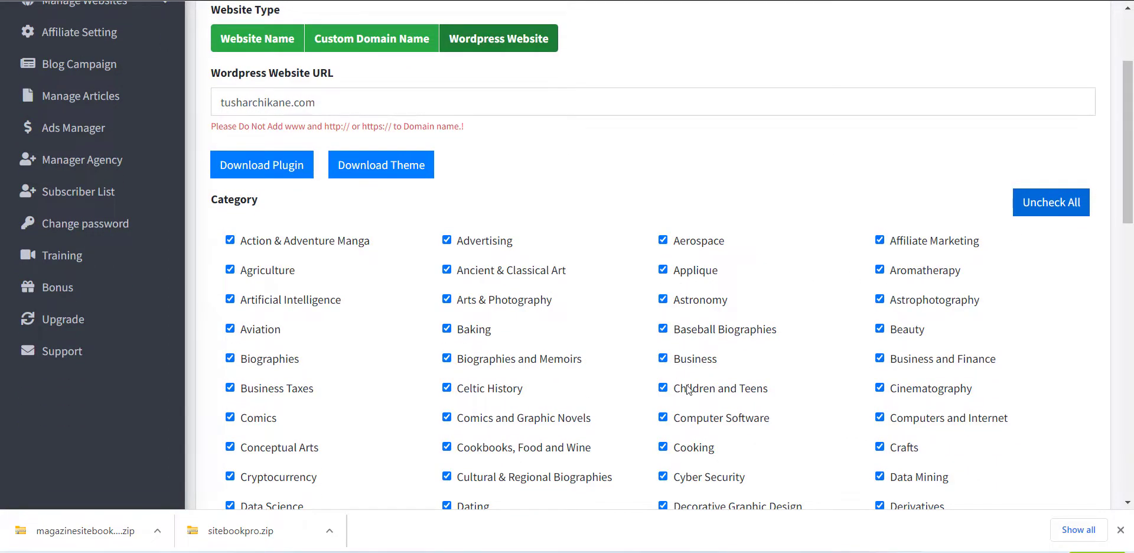
{"action": "scroll", "scroll_direction": "down", "scroll_amount": 3}
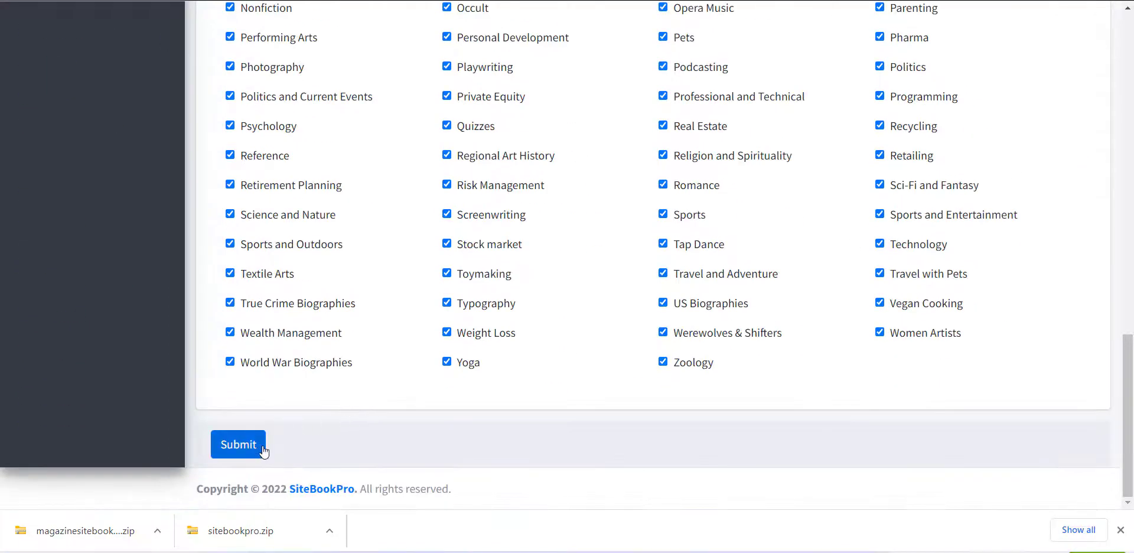
{"action": "left_click", "coordinate": [238, 444]}
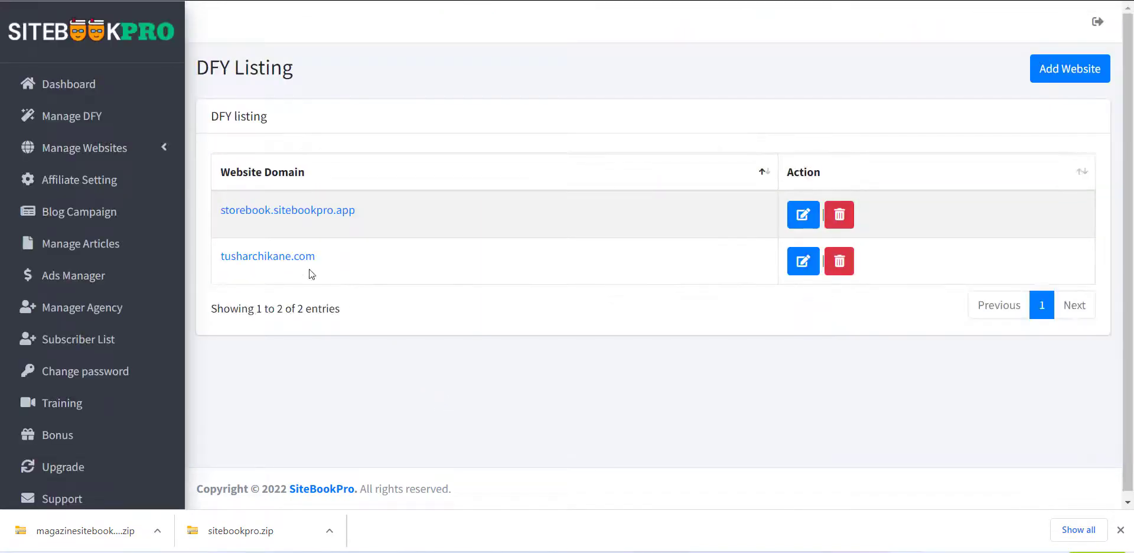
{"action": "mouse_move", "coordinate": [447, 40]}
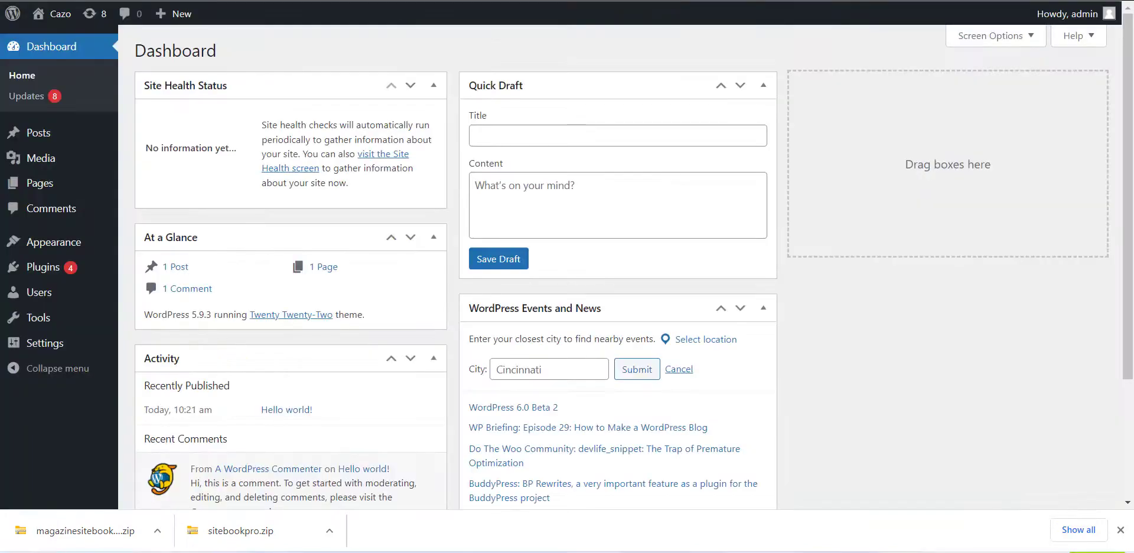
{"action": "mouse_move", "coordinate": [98, 302]}
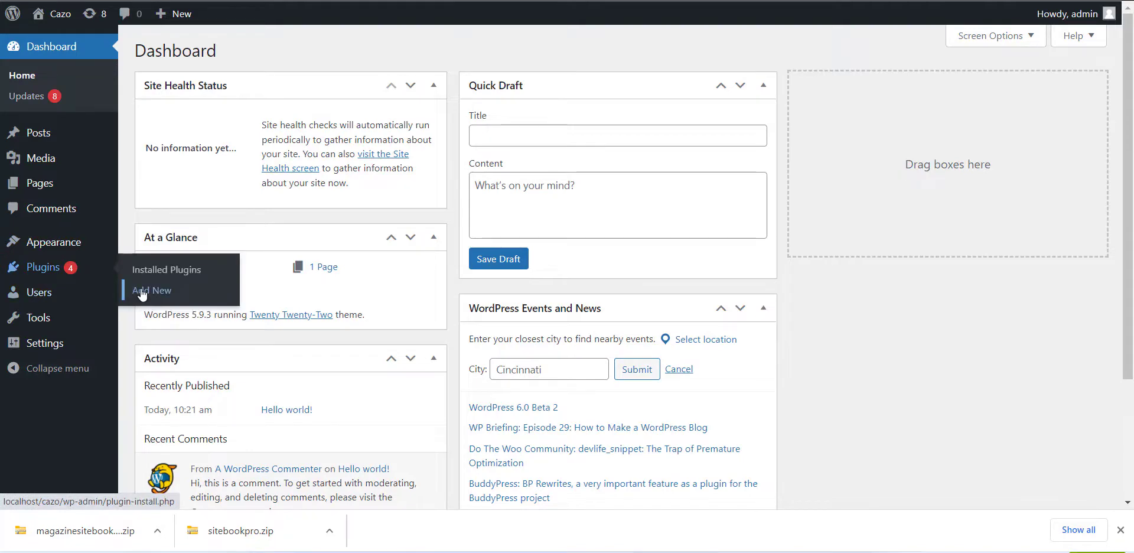
Go to Plugins > Add New from the WordPress admin dashboard
{"action": "left_click", "coordinate": [152, 291]}
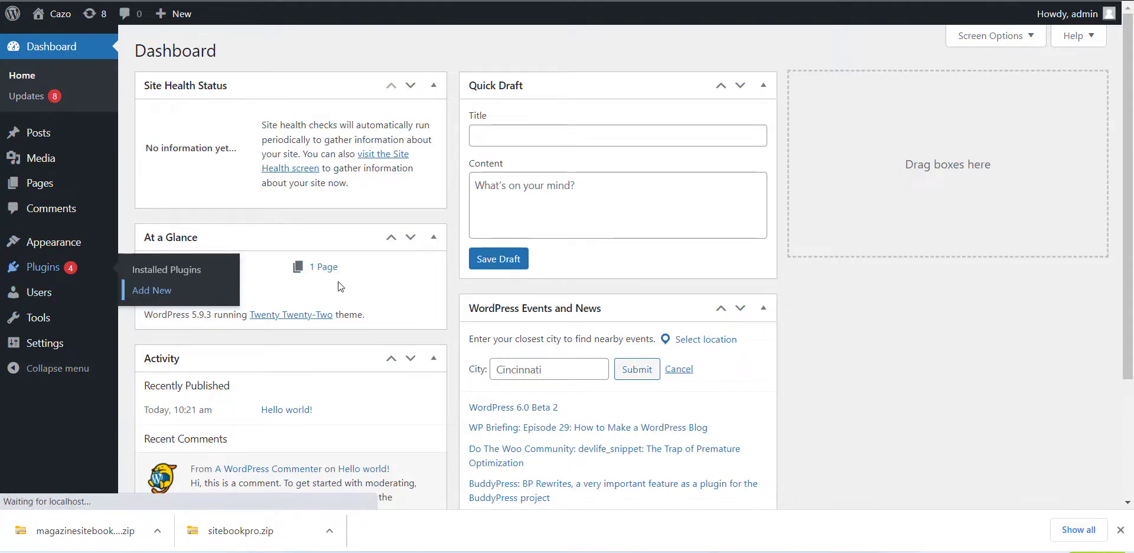
Upload sitebookpro.zip from Downloads and install it as a plugin
{"action": "left_click", "coordinate": [152, 290]}
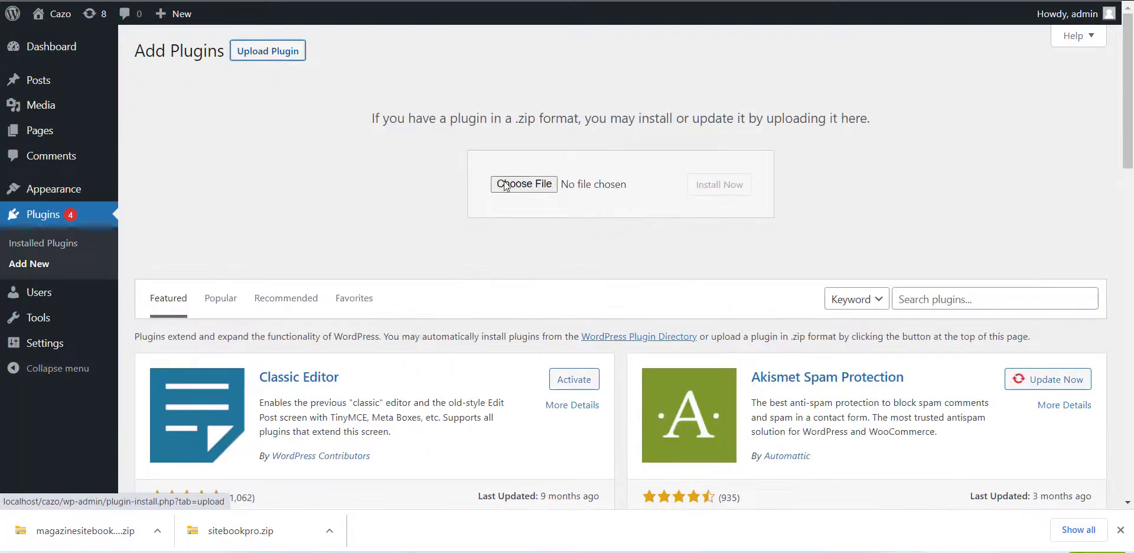
{"action": "left_click", "coordinate": [524, 184]}
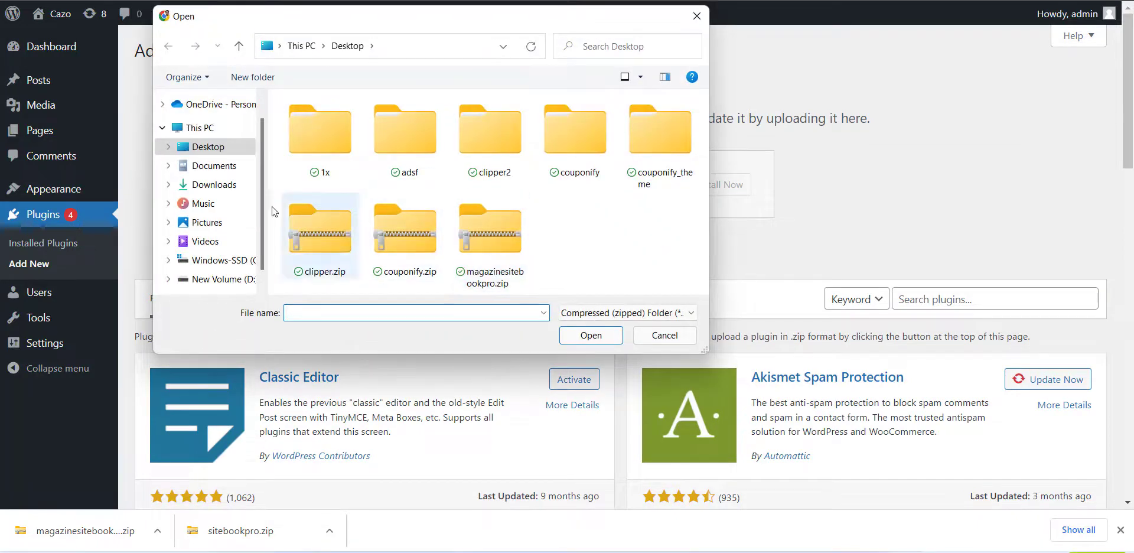
{"action": "left_click", "coordinate": [215, 184]}
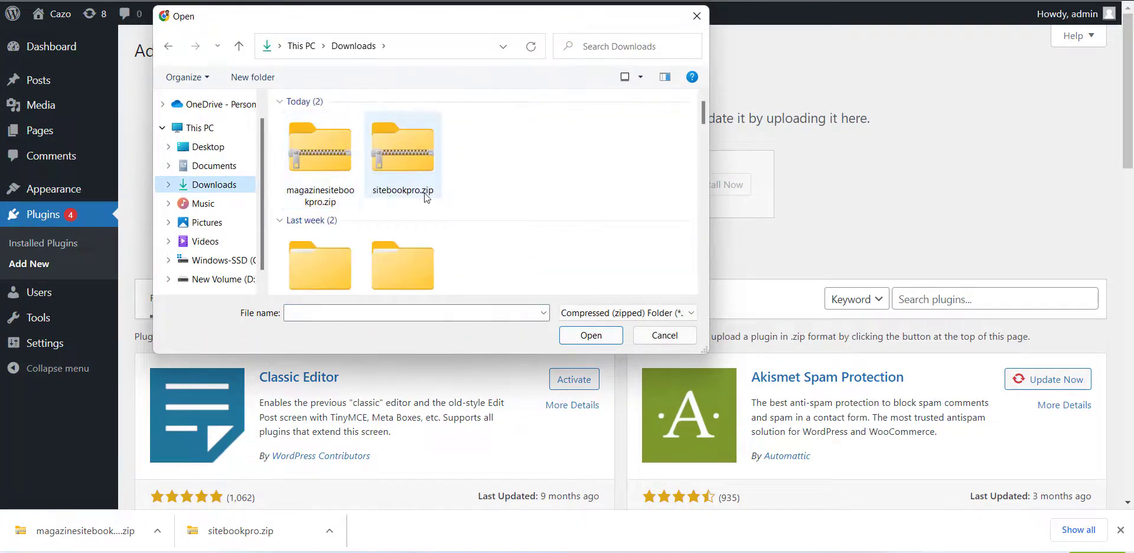
{"action": "left_click", "coordinate": [590, 335]}
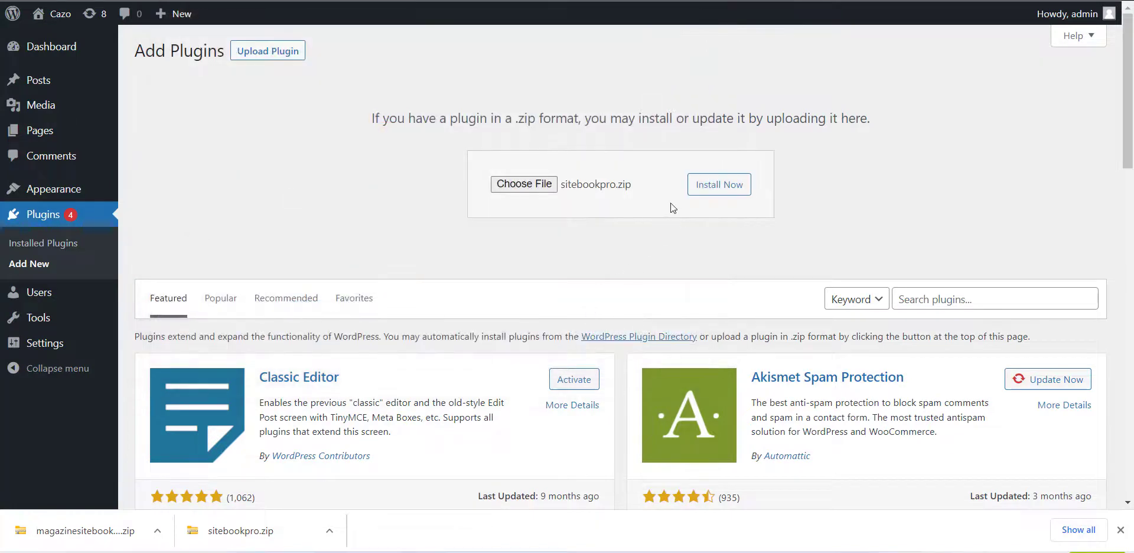
{"action": "left_click", "coordinate": [718, 183]}
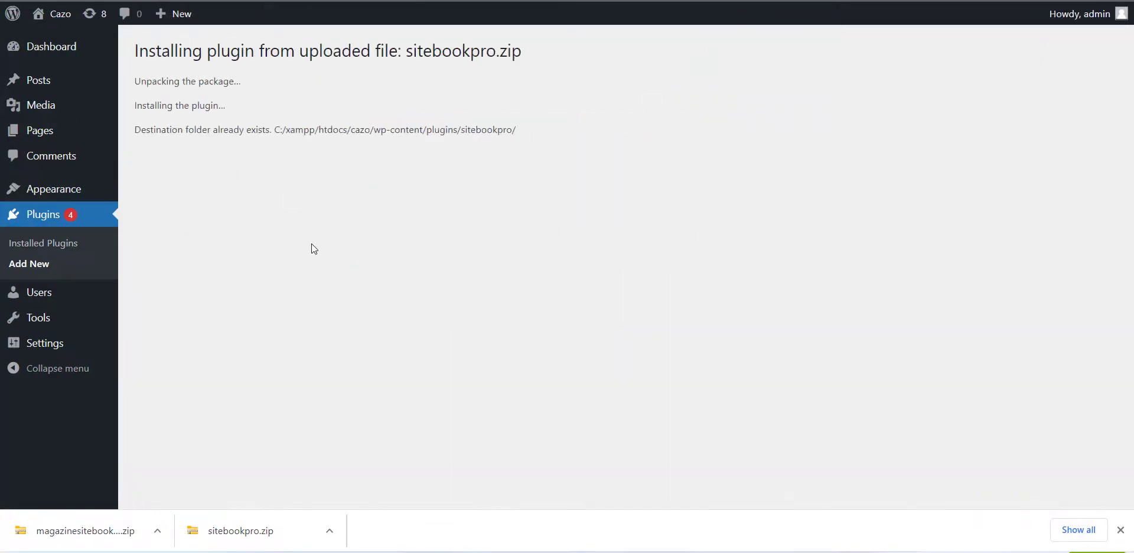
{"action": "mouse_move", "coordinate": [297, 240]}
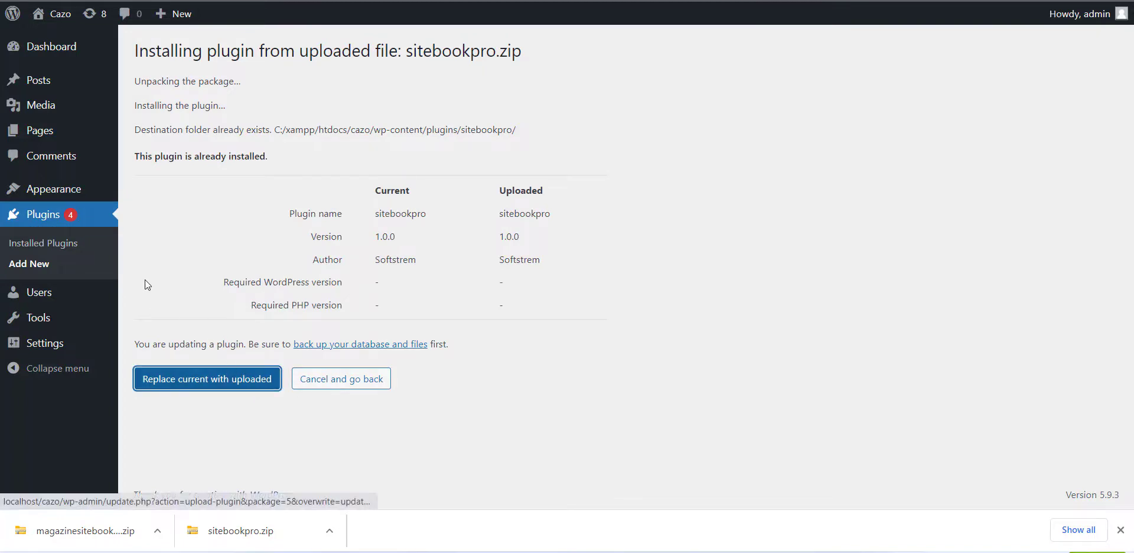
Replace the existing SiteBookPro with the upload, activate it and view its Website Settings
{"action": "left_click", "coordinate": [206, 378]}
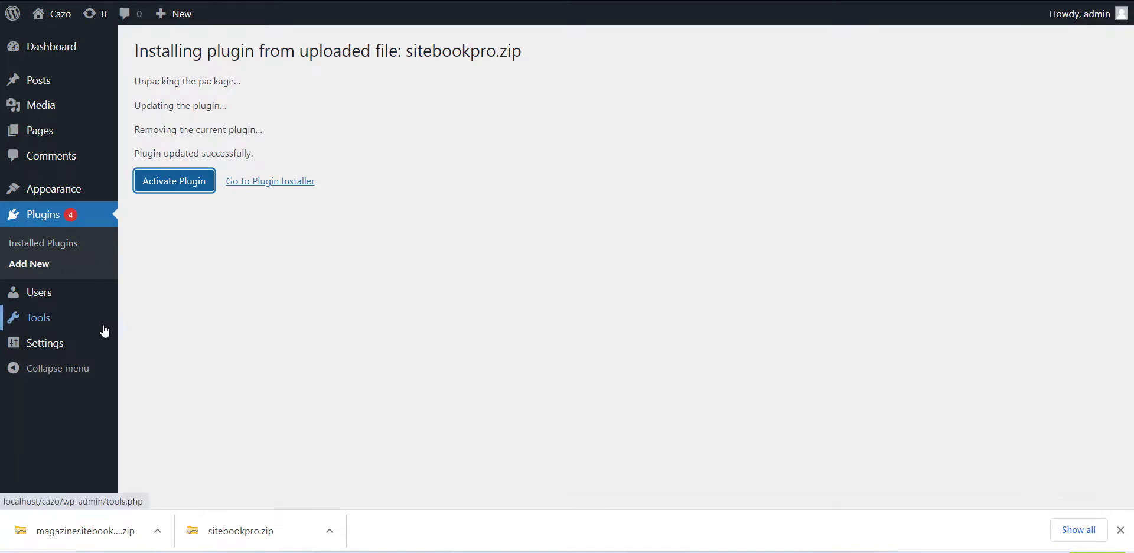
{"action": "left_click", "coordinate": [173, 180]}
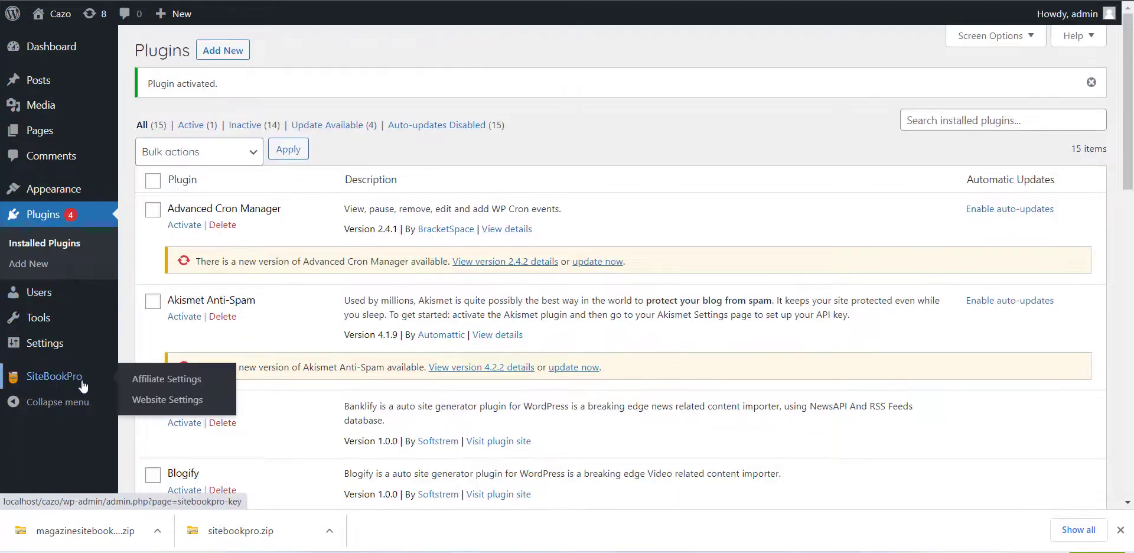
{"action": "left_click", "coordinate": [168, 399]}
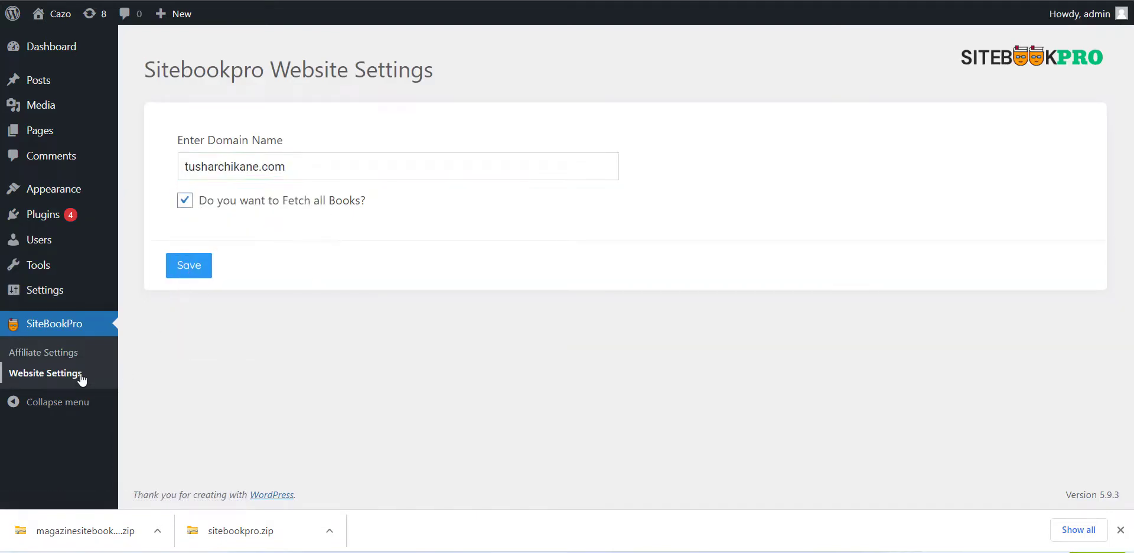
Review the SiteBookPro Affiliate Settings with empty Amazon, iTunes and Udemy fields
{"action": "left_click", "coordinate": [43, 353]}
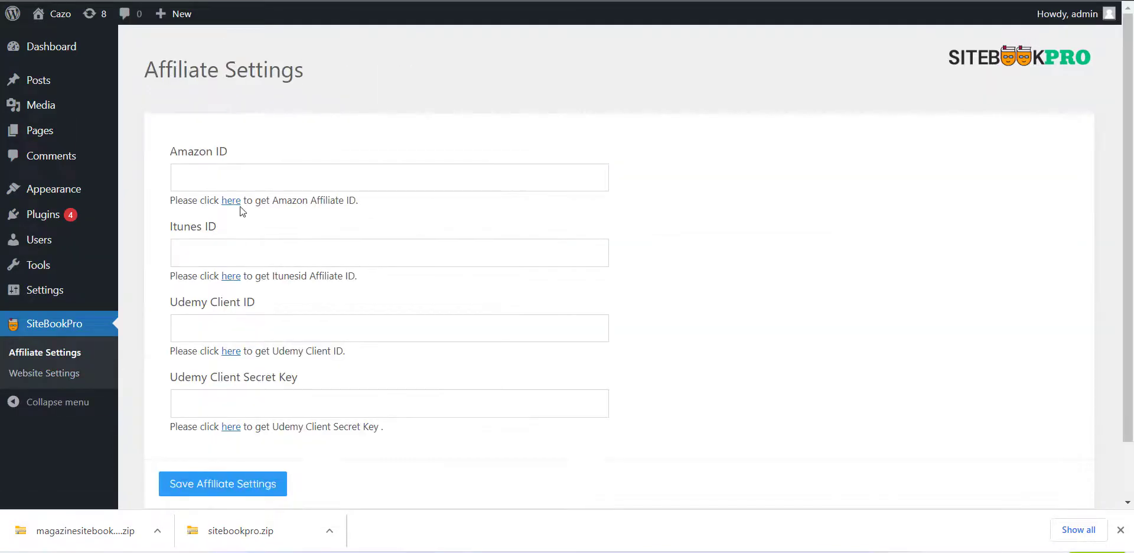
{"action": "scroll", "scroll_direction": "down", "scroll_amount": 3}
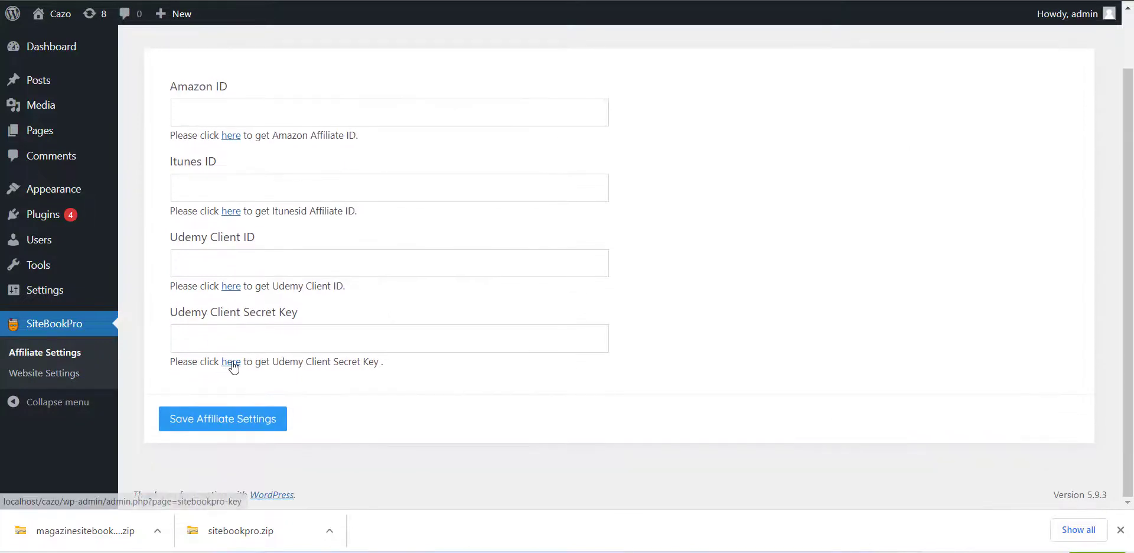
{"action": "mouse_move", "coordinate": [243, 427]}
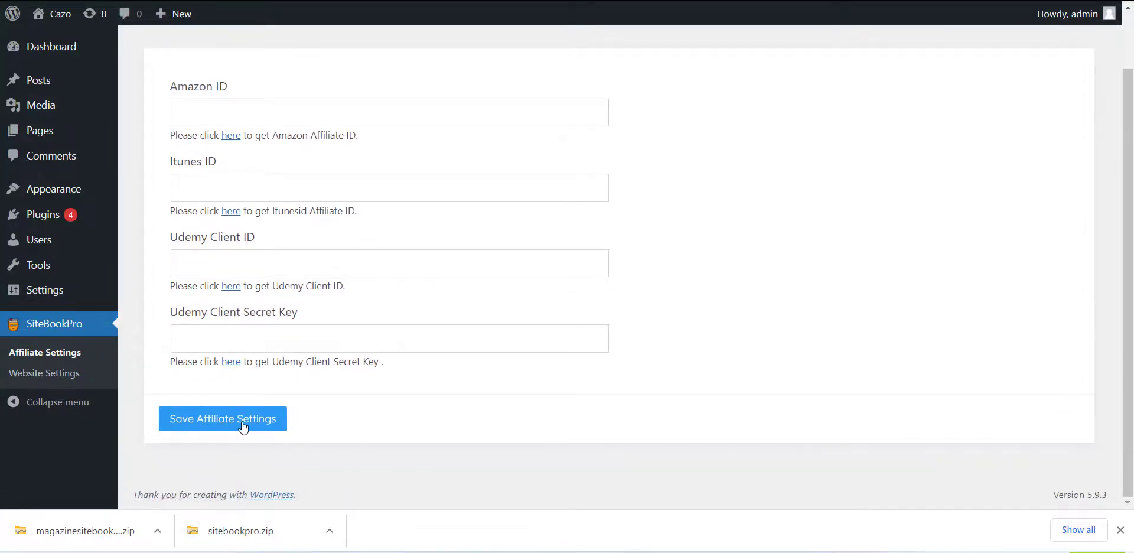
{"action": "scroll", "scroll_direction": "up", "scroll_amount": 3}
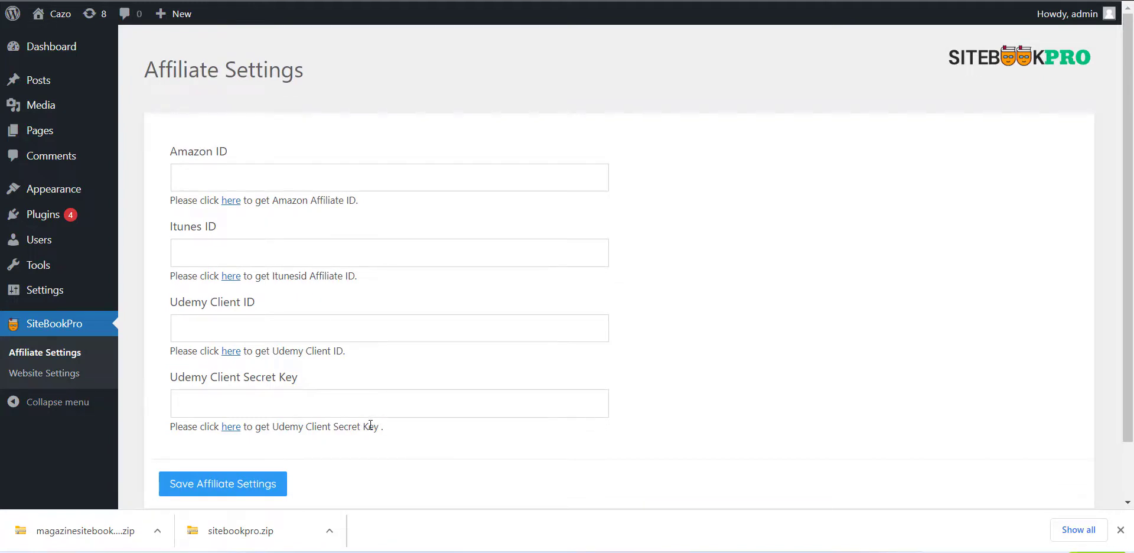
{"action": "mouse_move", "coordinate": [87, 260]}
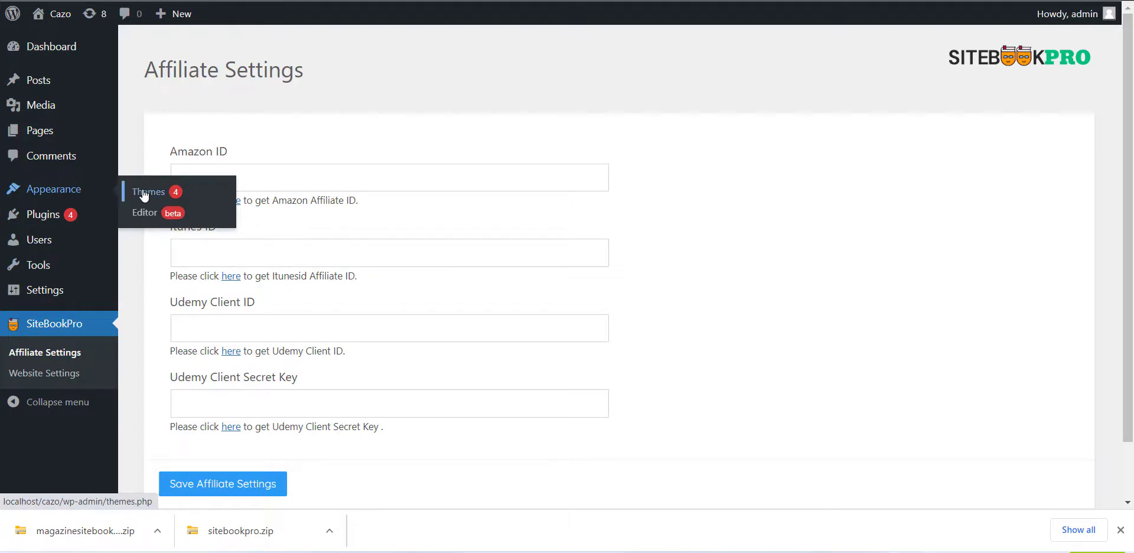
Upload magazinesitebookpro.zip under Appearance > Themes and install it
{"action": "left_click", "coordinate": [149, 192]}
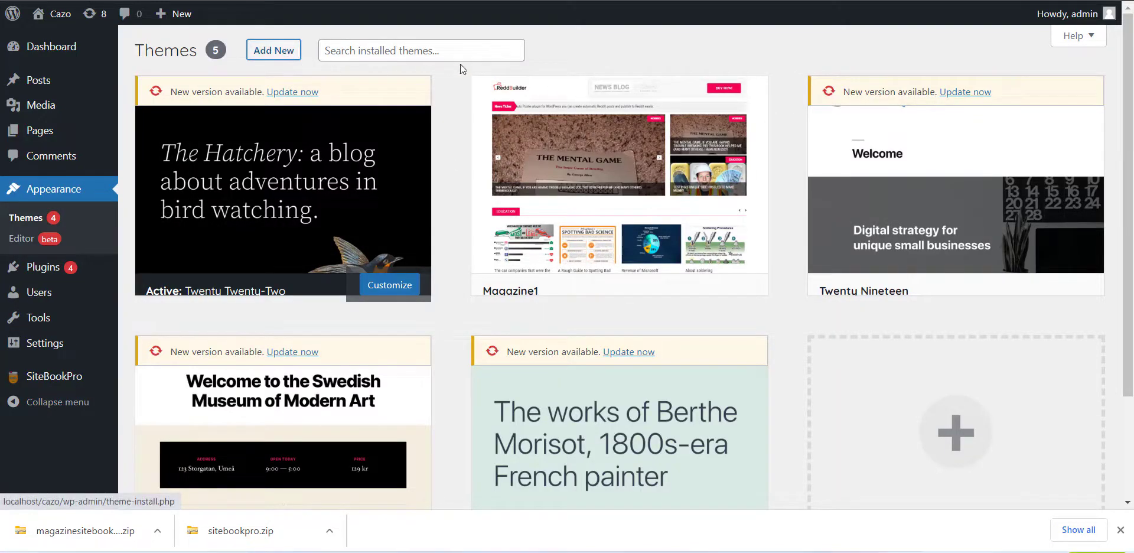
{"action": "left_click", "coordinate": [273, 50]}
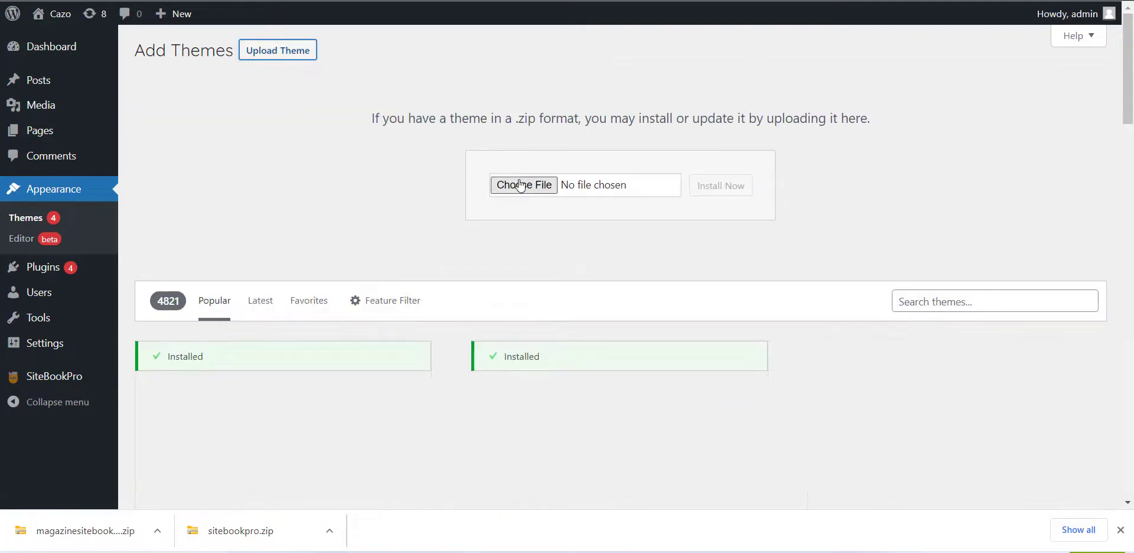
{"action": "left_click", "coordinate": [522, 184]}
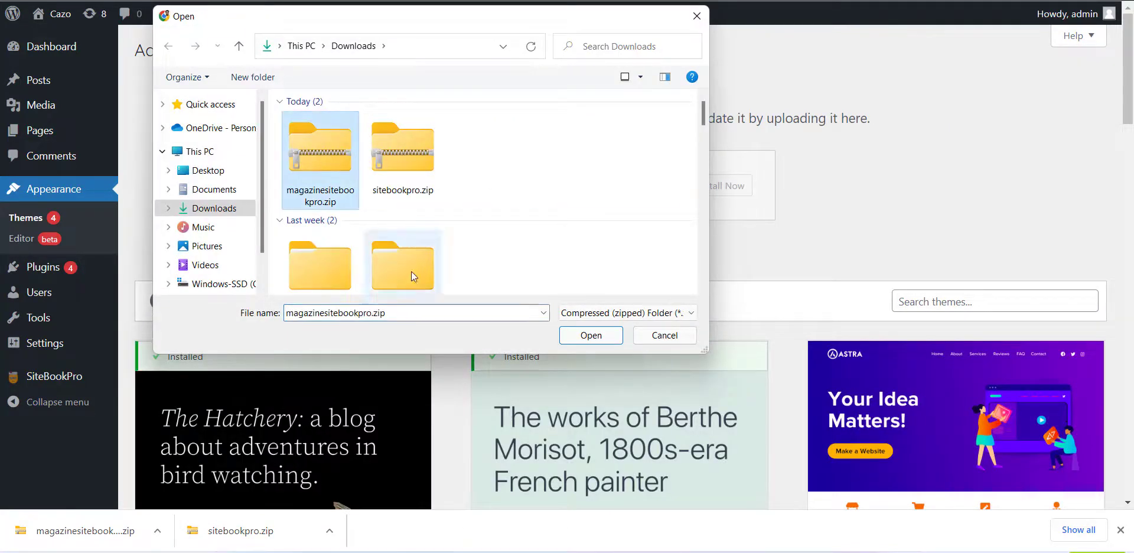
{"action": "left_click", "coordinate": [589, 335]}
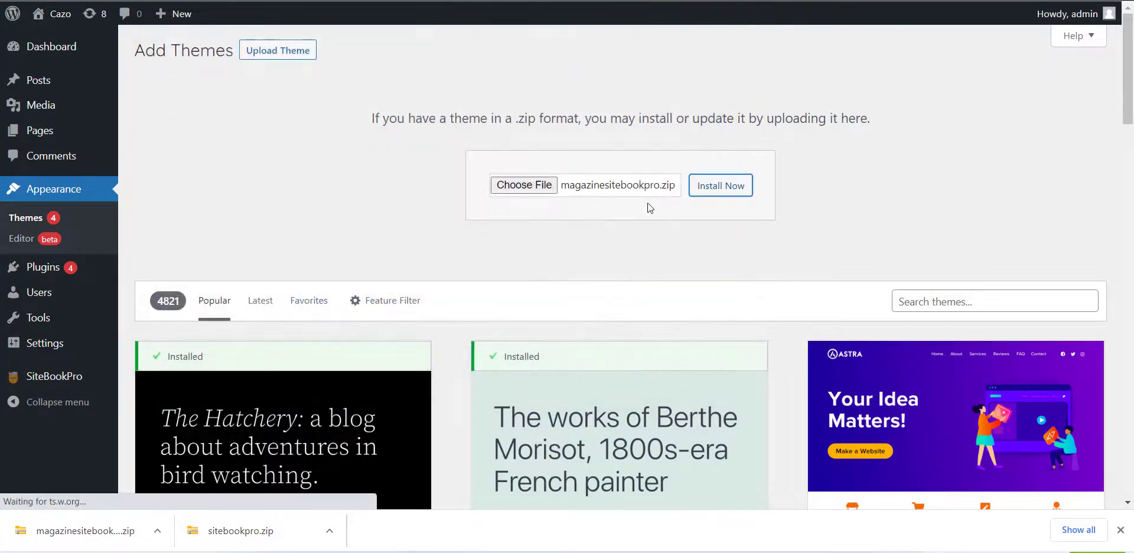
{"action": "left_click", "coordinate": [719, 185]}
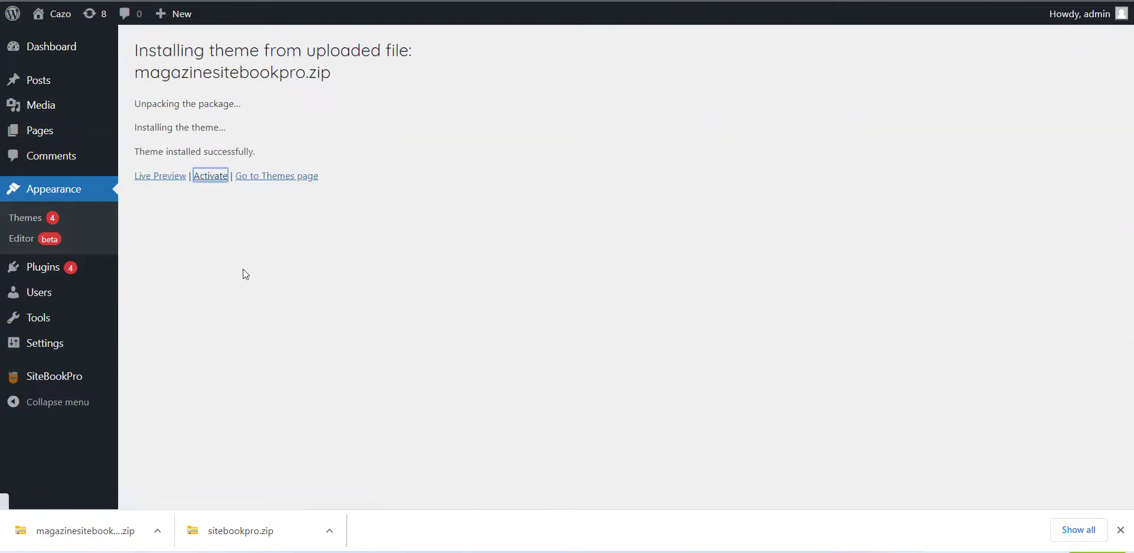
Activate the newly installed magazinesitebookpro theme
{"action": "left_click", "coordinate": [209, 175]}
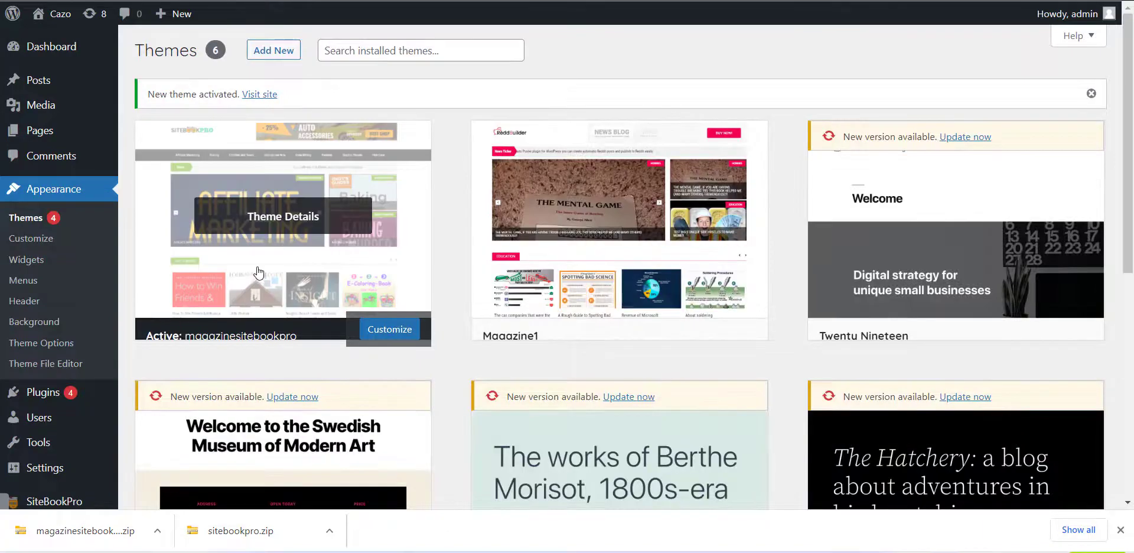
{"action": "mouse_move", "coordinate": [138, 362]}
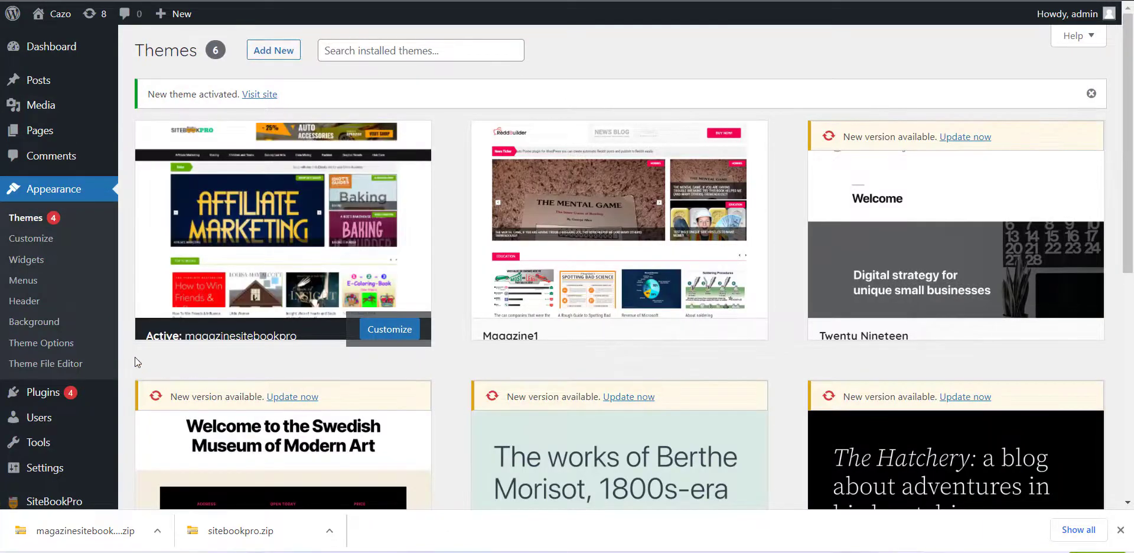
{"action": "scroll", "scroll_direction": "down", "scroll_amount": 3}
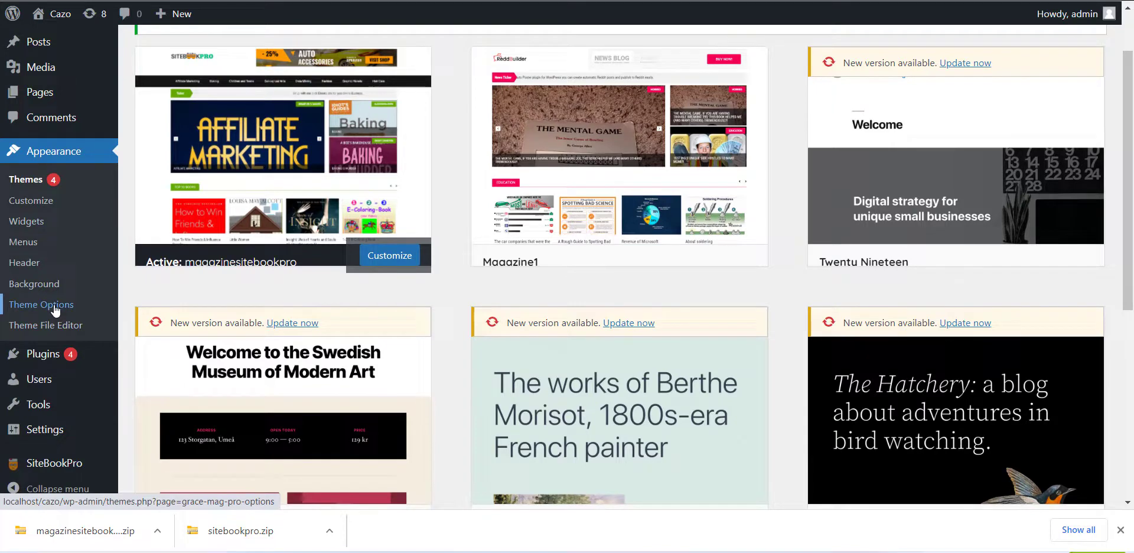
Restore the magazinesitebookpro Theme Options to defaults and confirm the reset
{"action": "left_click", "coordinate": [41, 304]}
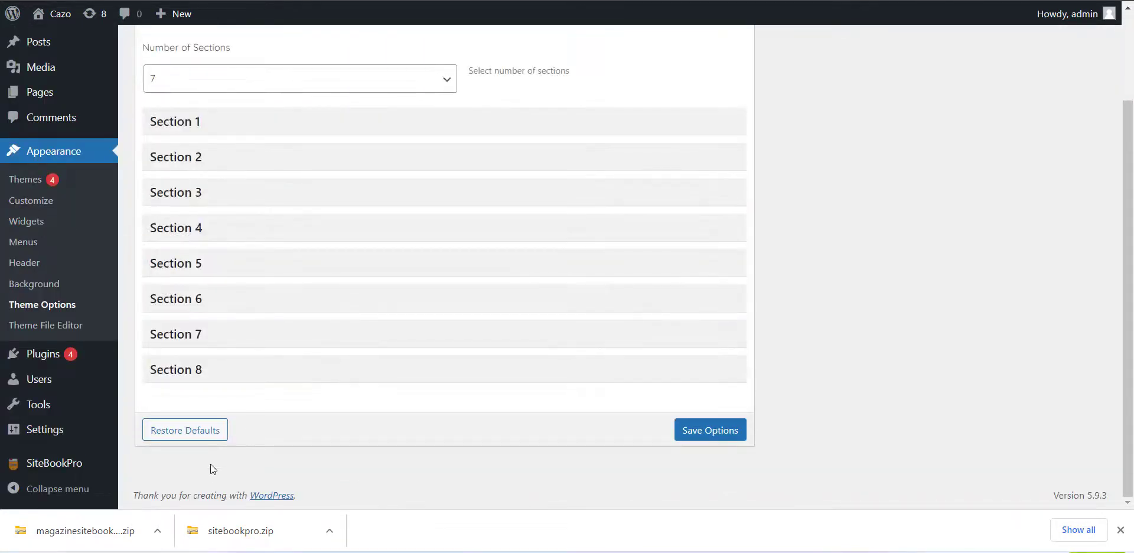
{"action": "left_click", "coordinate": [184, 430]}
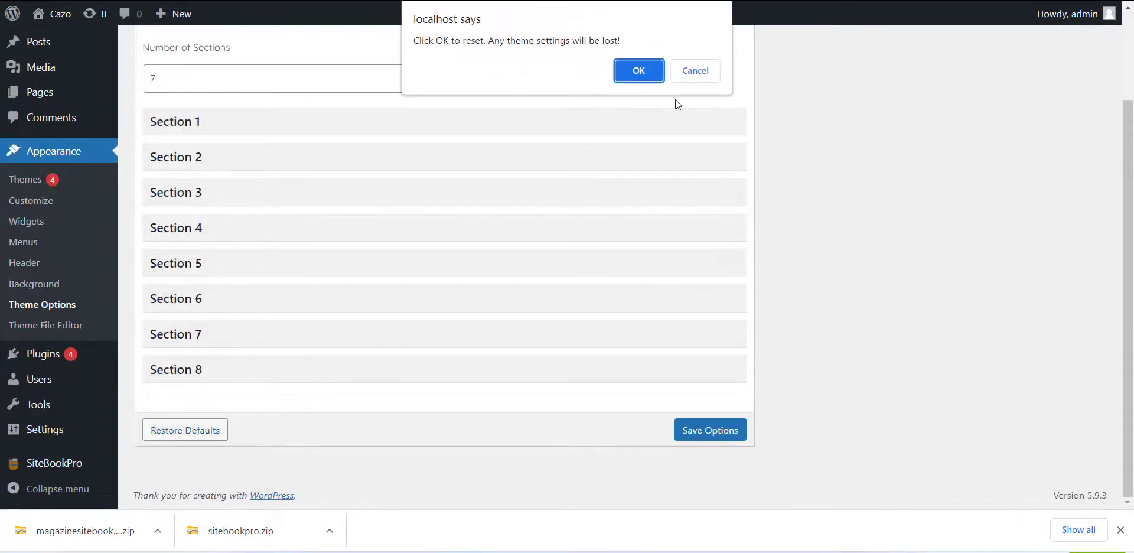
{"action": "left_click", "coordinate": [638, 71]}
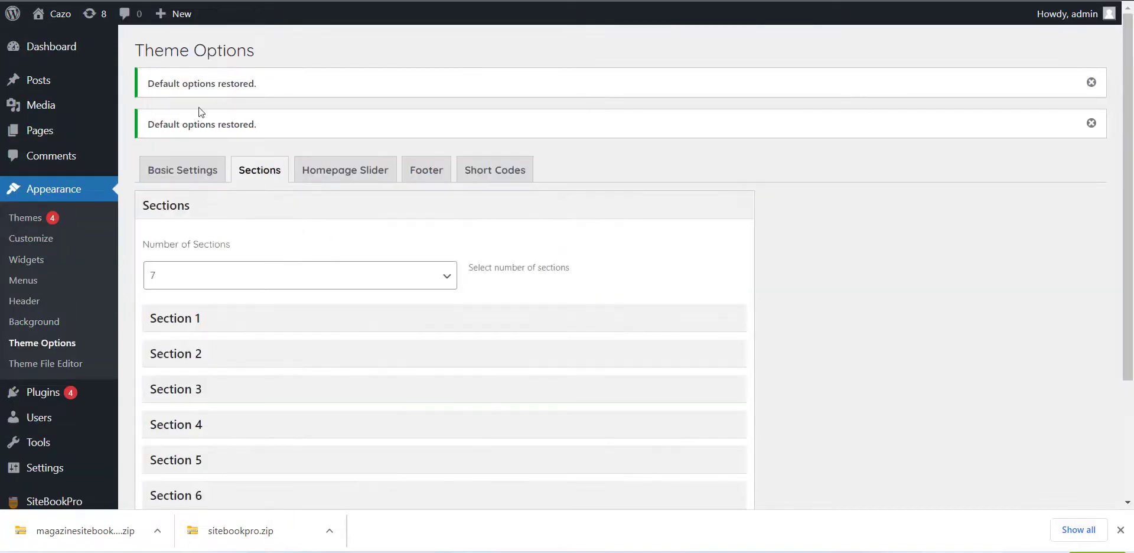
{"action": "mouse_move", "coordinate": [52, 13]}
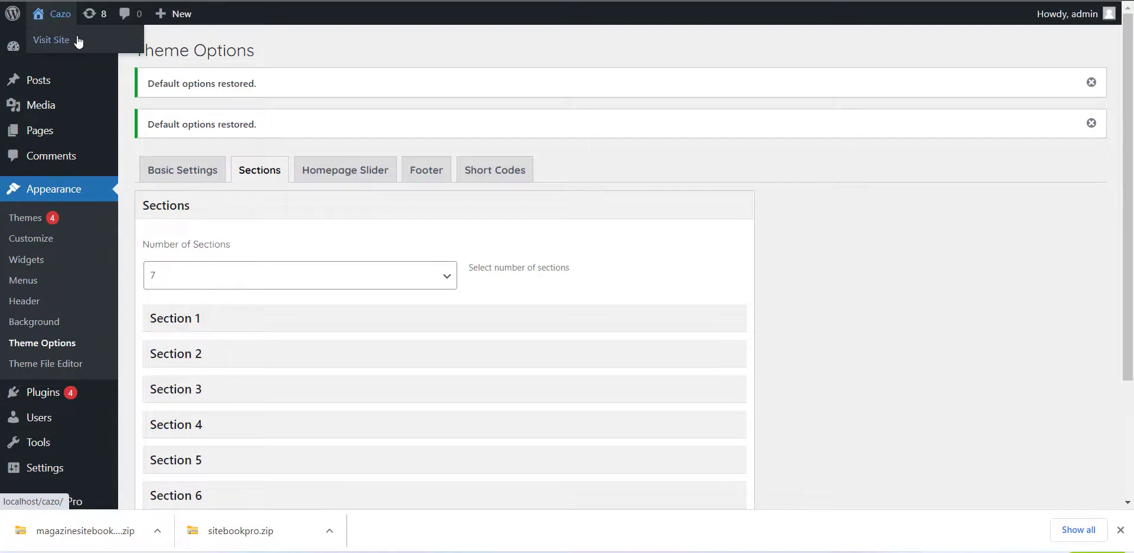
Visit the live CAZO site and review the Top 10 and Most Popular Books sections
{"action": "left_click", "coordinate": [51, 39]}
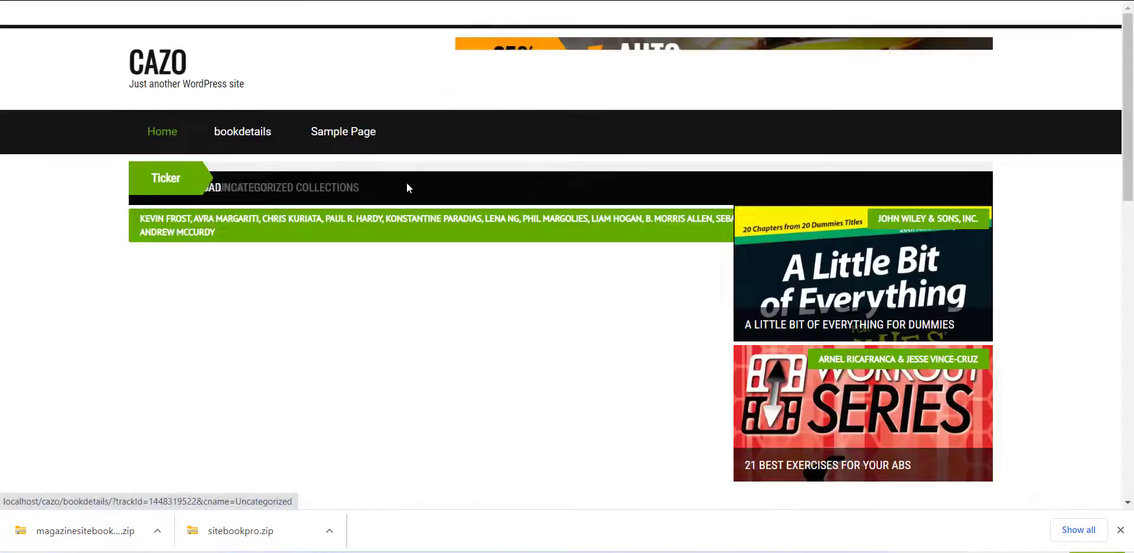
{"action": "scroll", "scroll_direction": "down", "scroll_amount": 3}
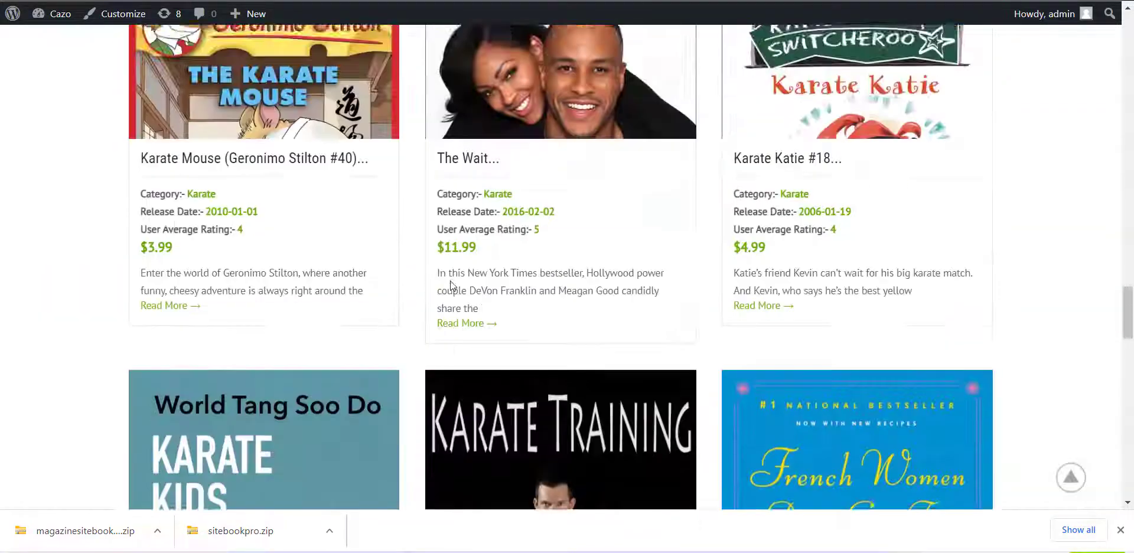
{"action": "scroll", "scroll_direction": "up", "scroll_amount": 3}
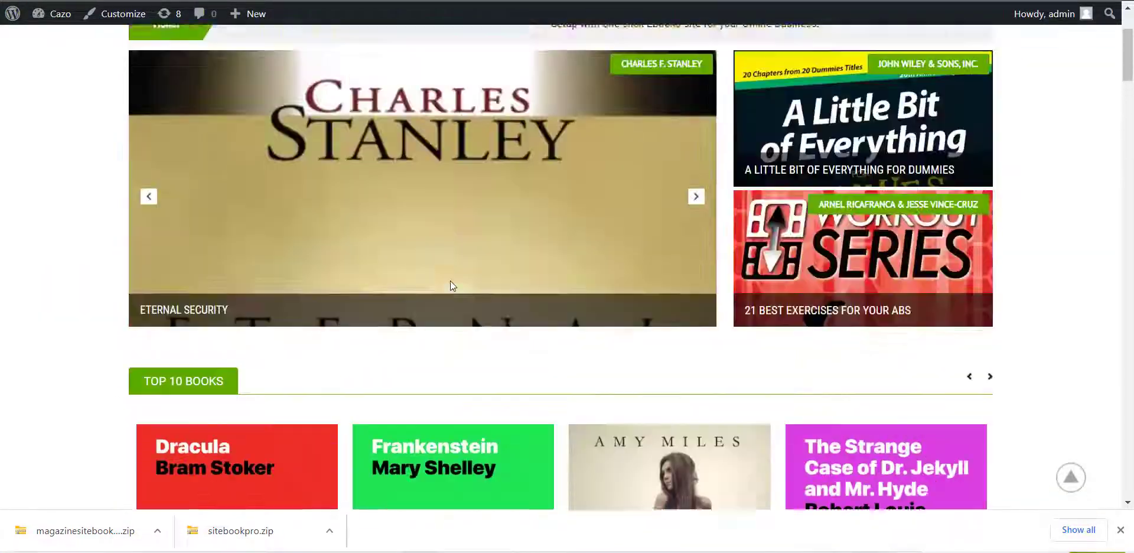
{"action": "scroll", "scroll_direction": "down", "scroll_amount": 3}
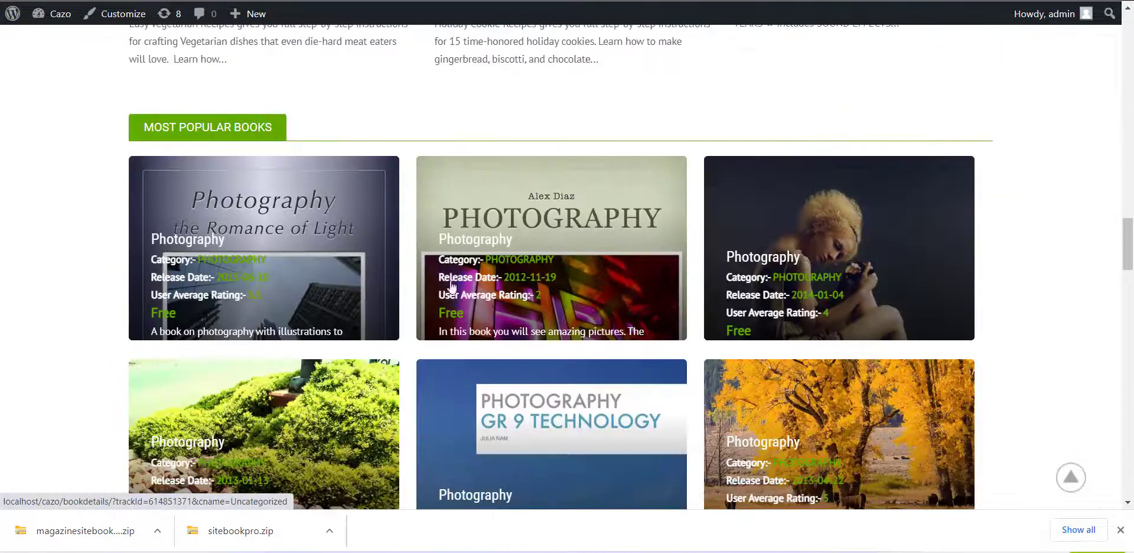